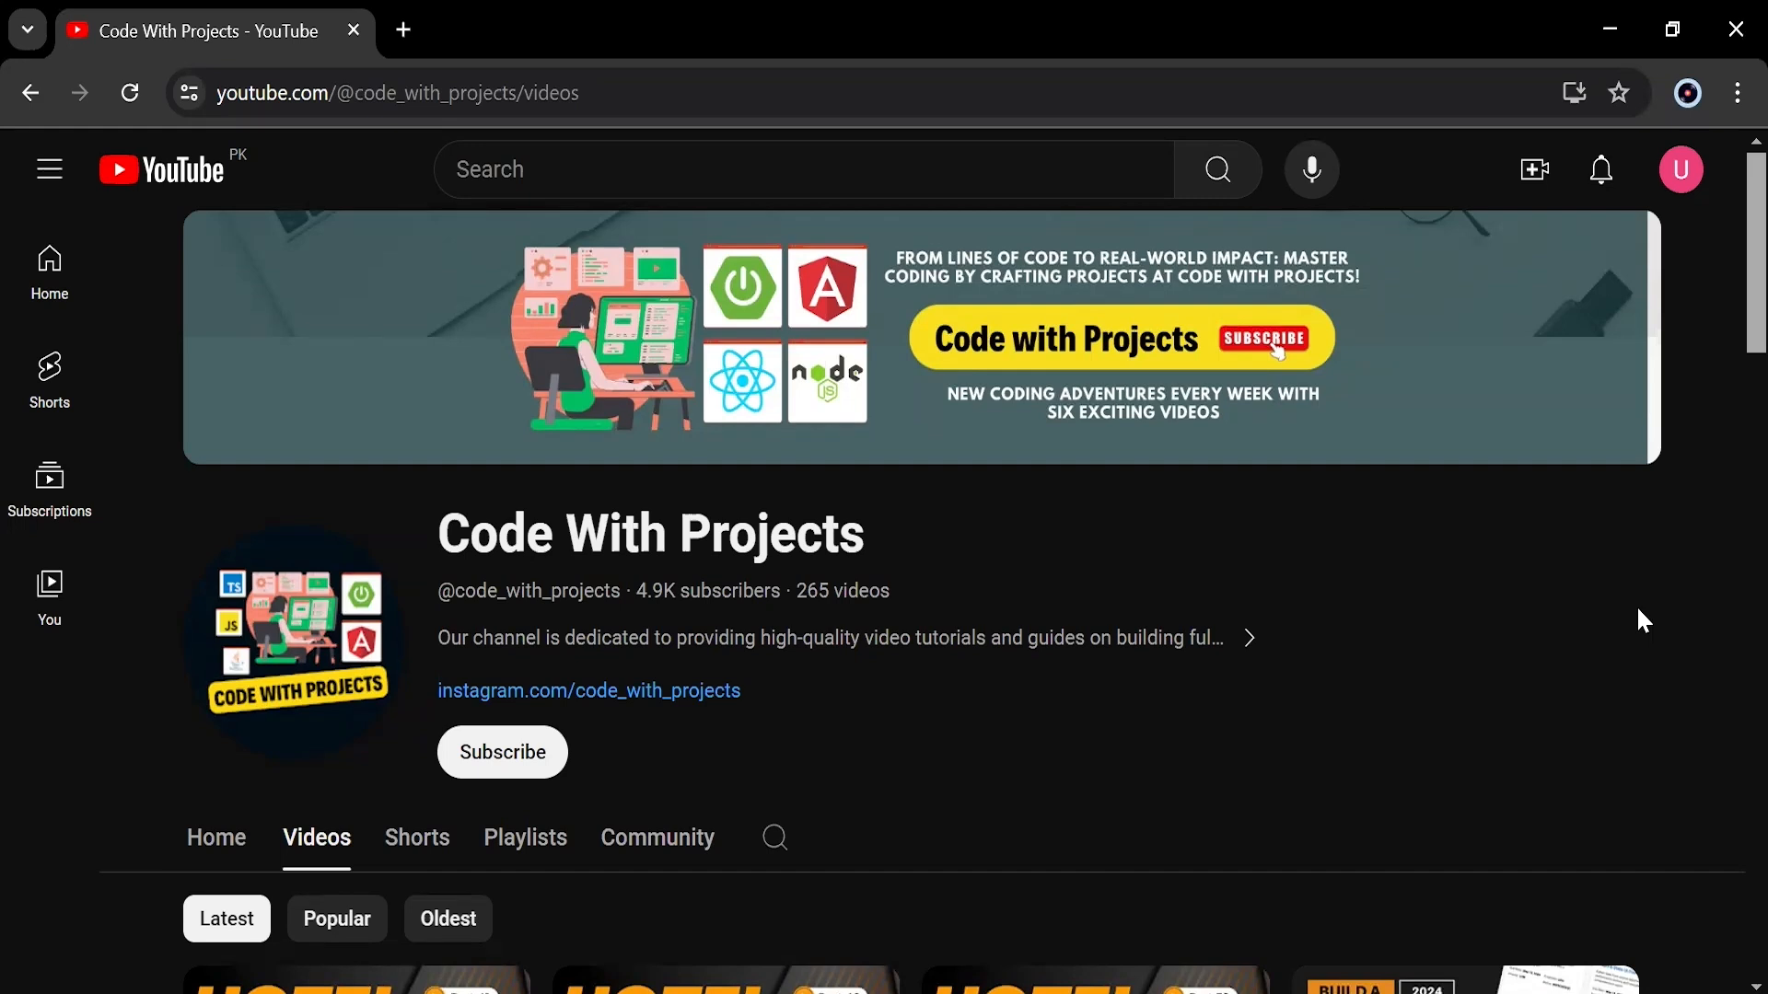
mouse_move(1496, 745)
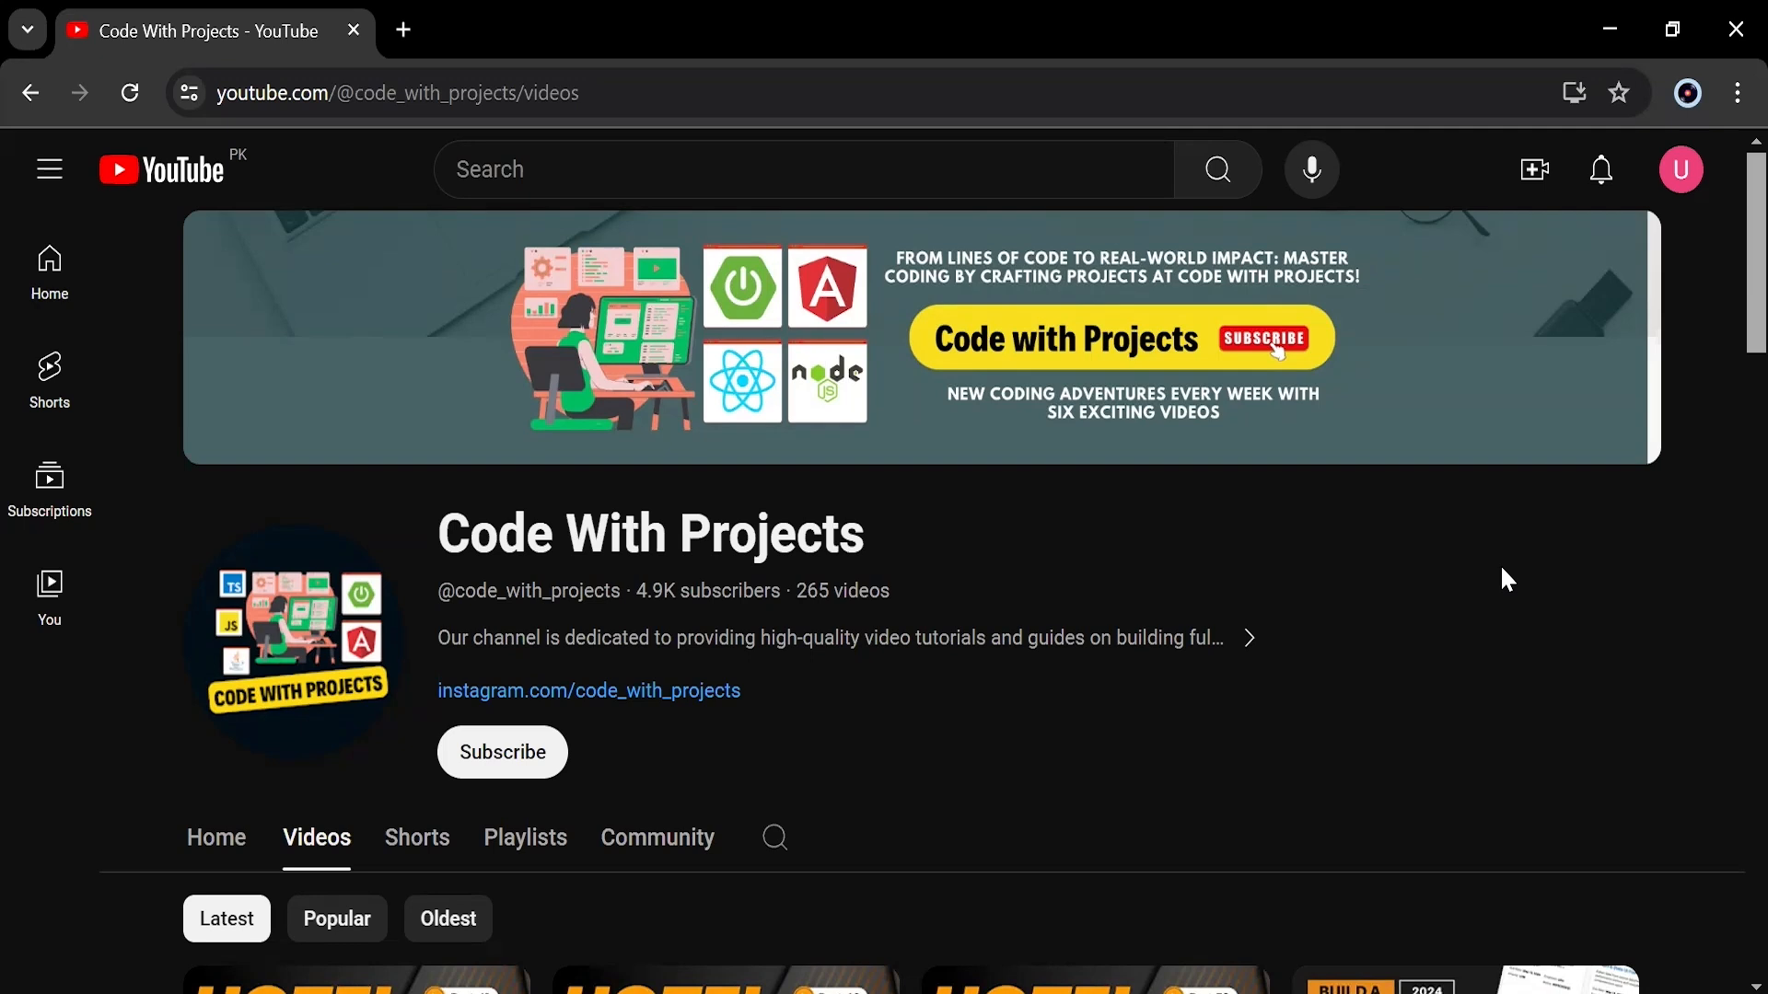
mouse_move(1497, 744)
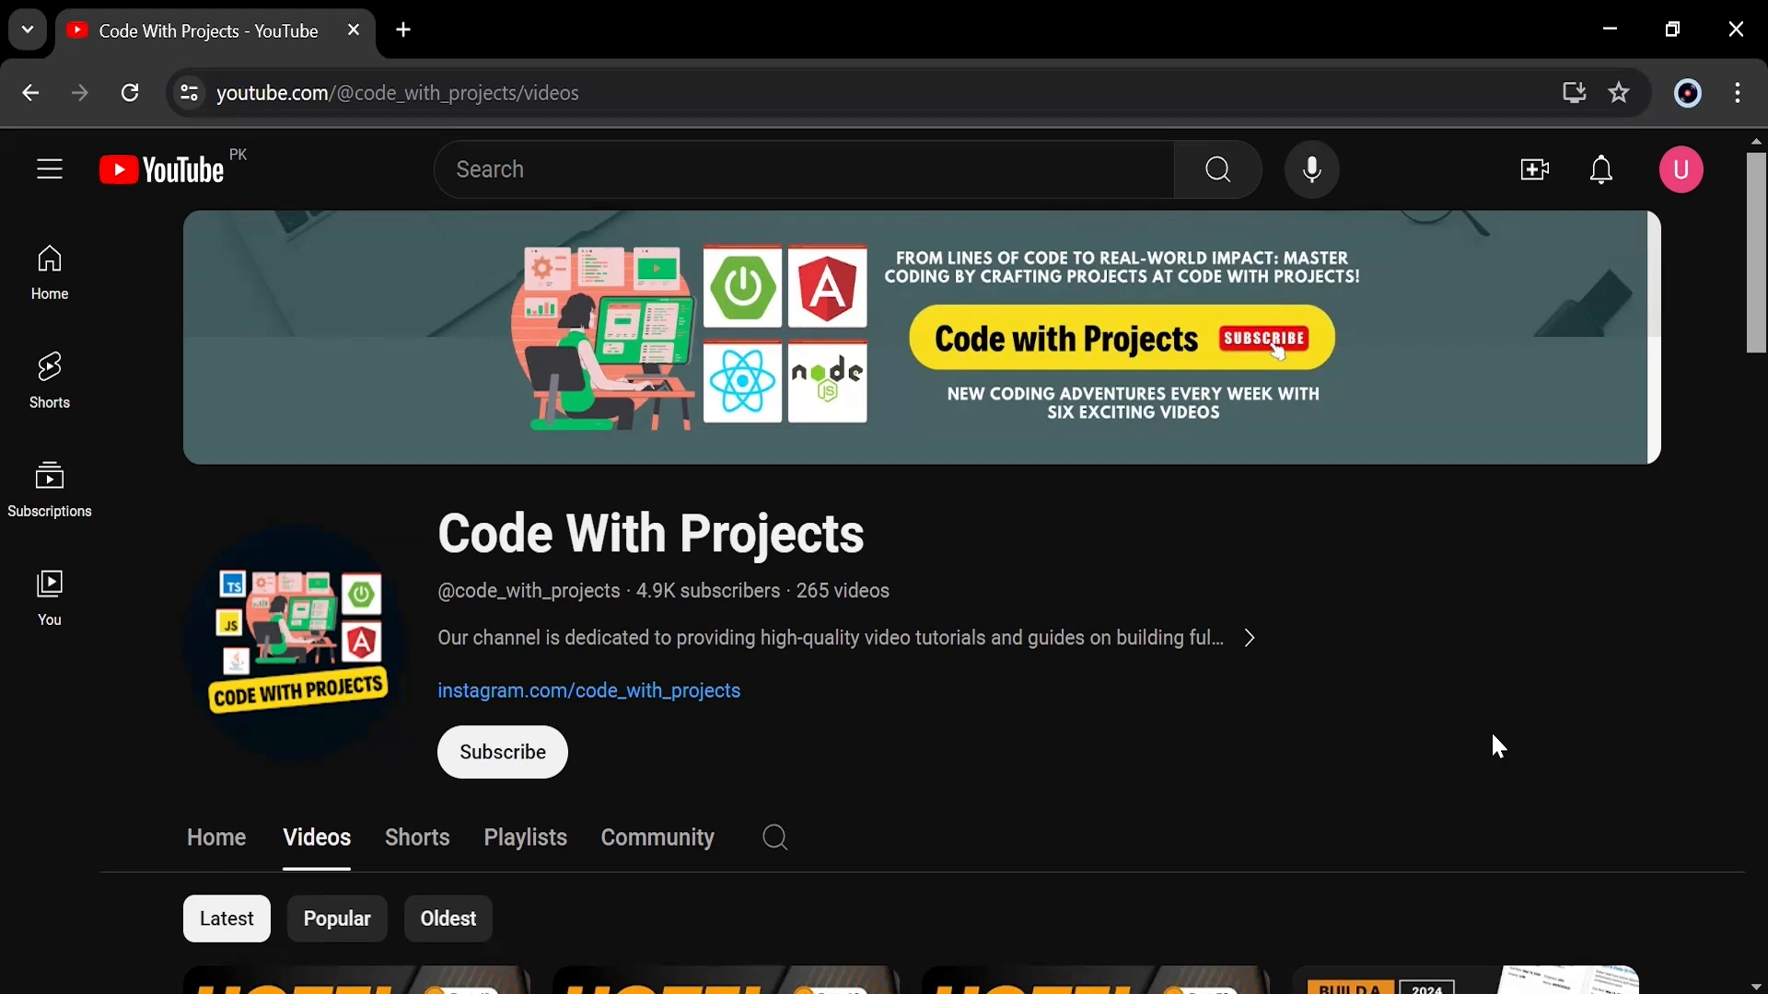
mouse_move(1563, 589)
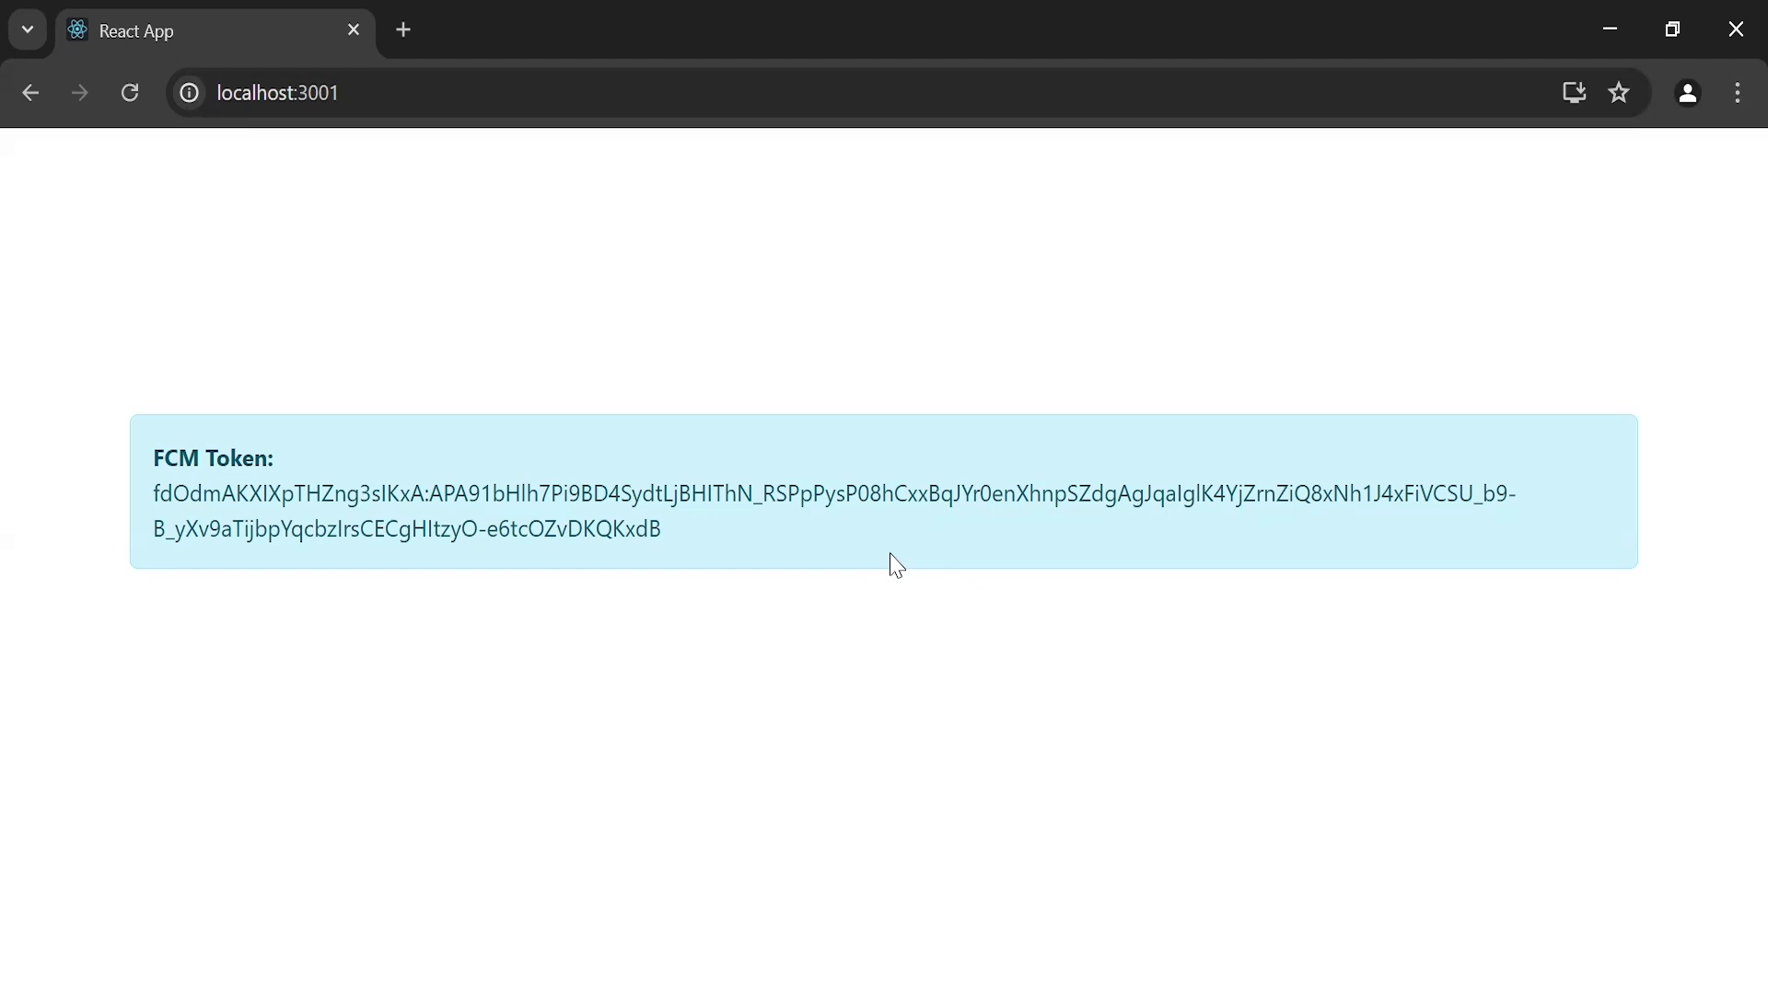
mouse_move(737, 562)
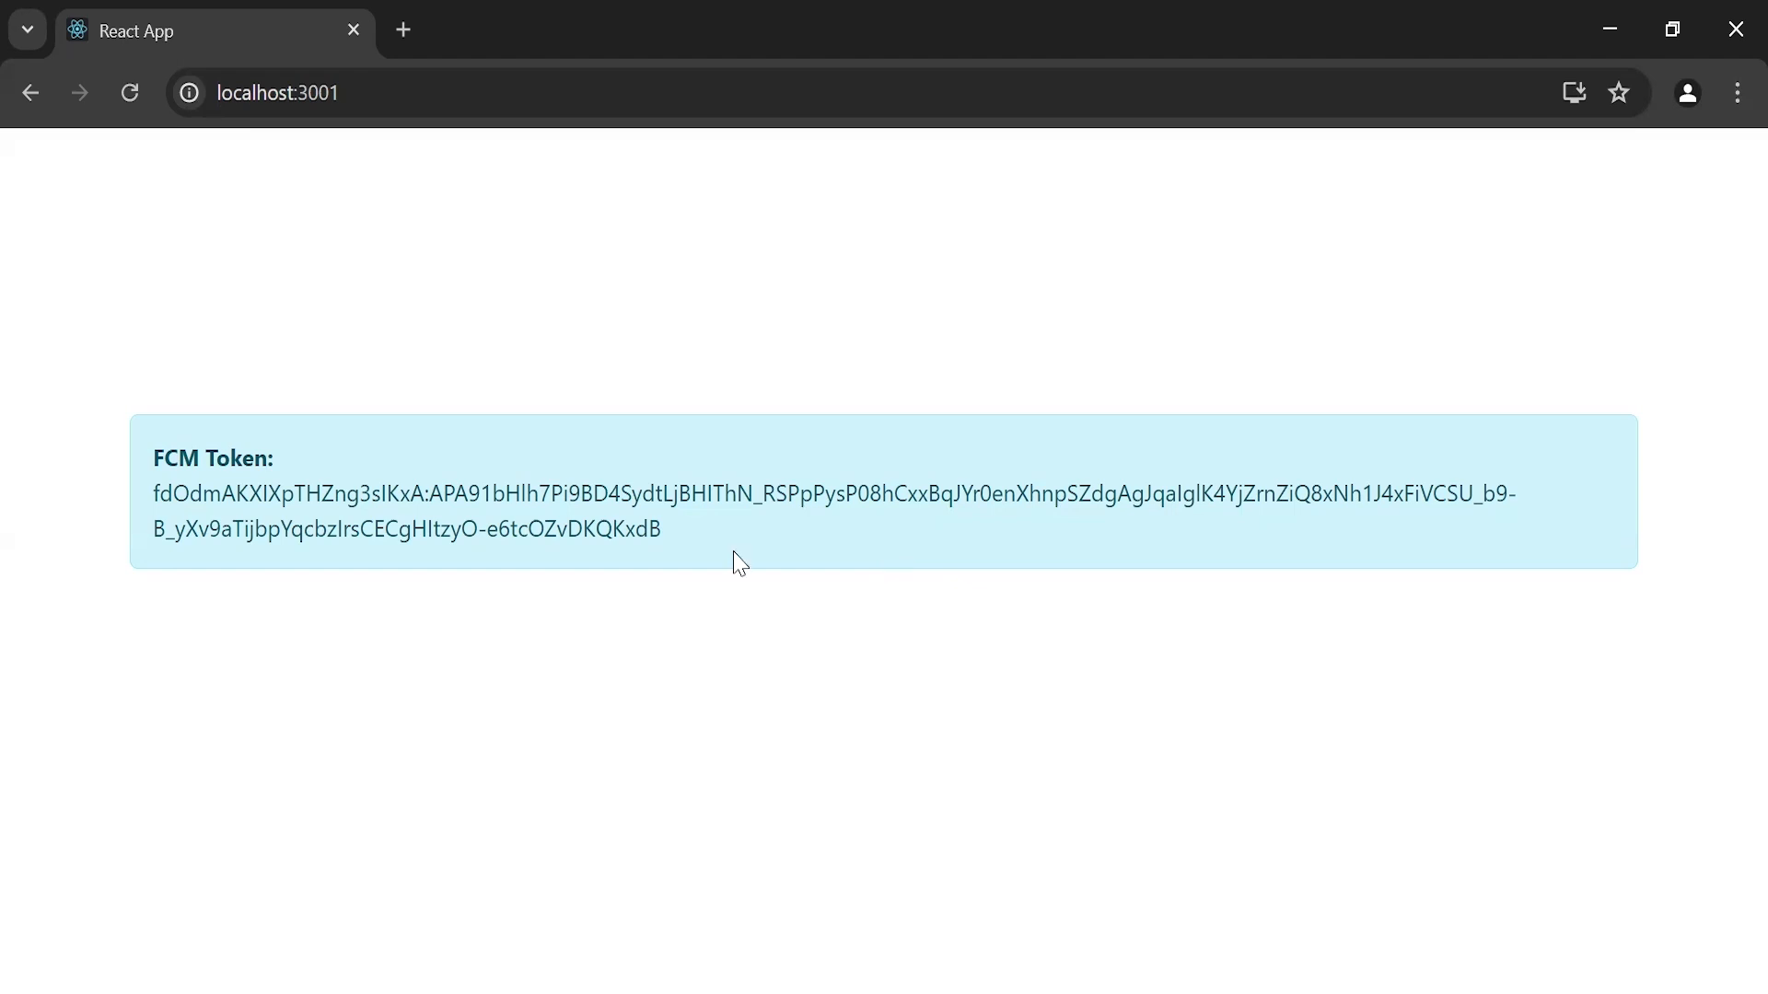
- Select the full FCM token shown on the localhost:3001 client page
double_click(177, 494)
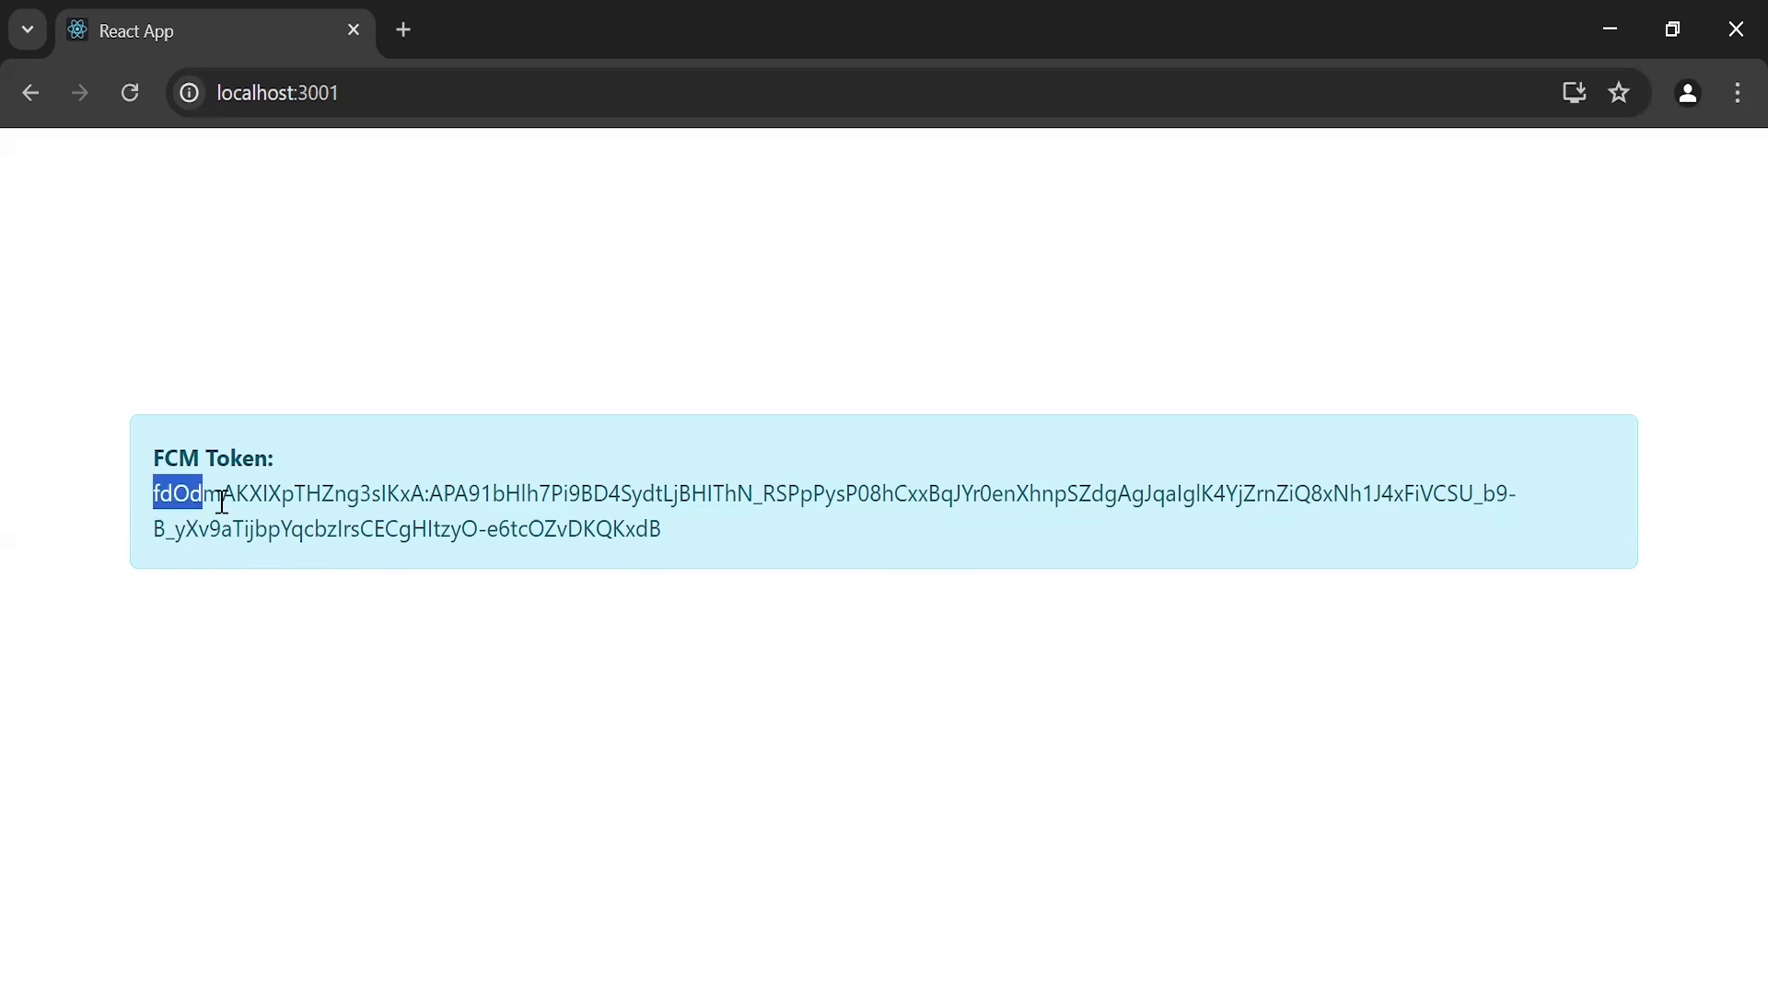
left_click_drag(178, 493, 663, 529)
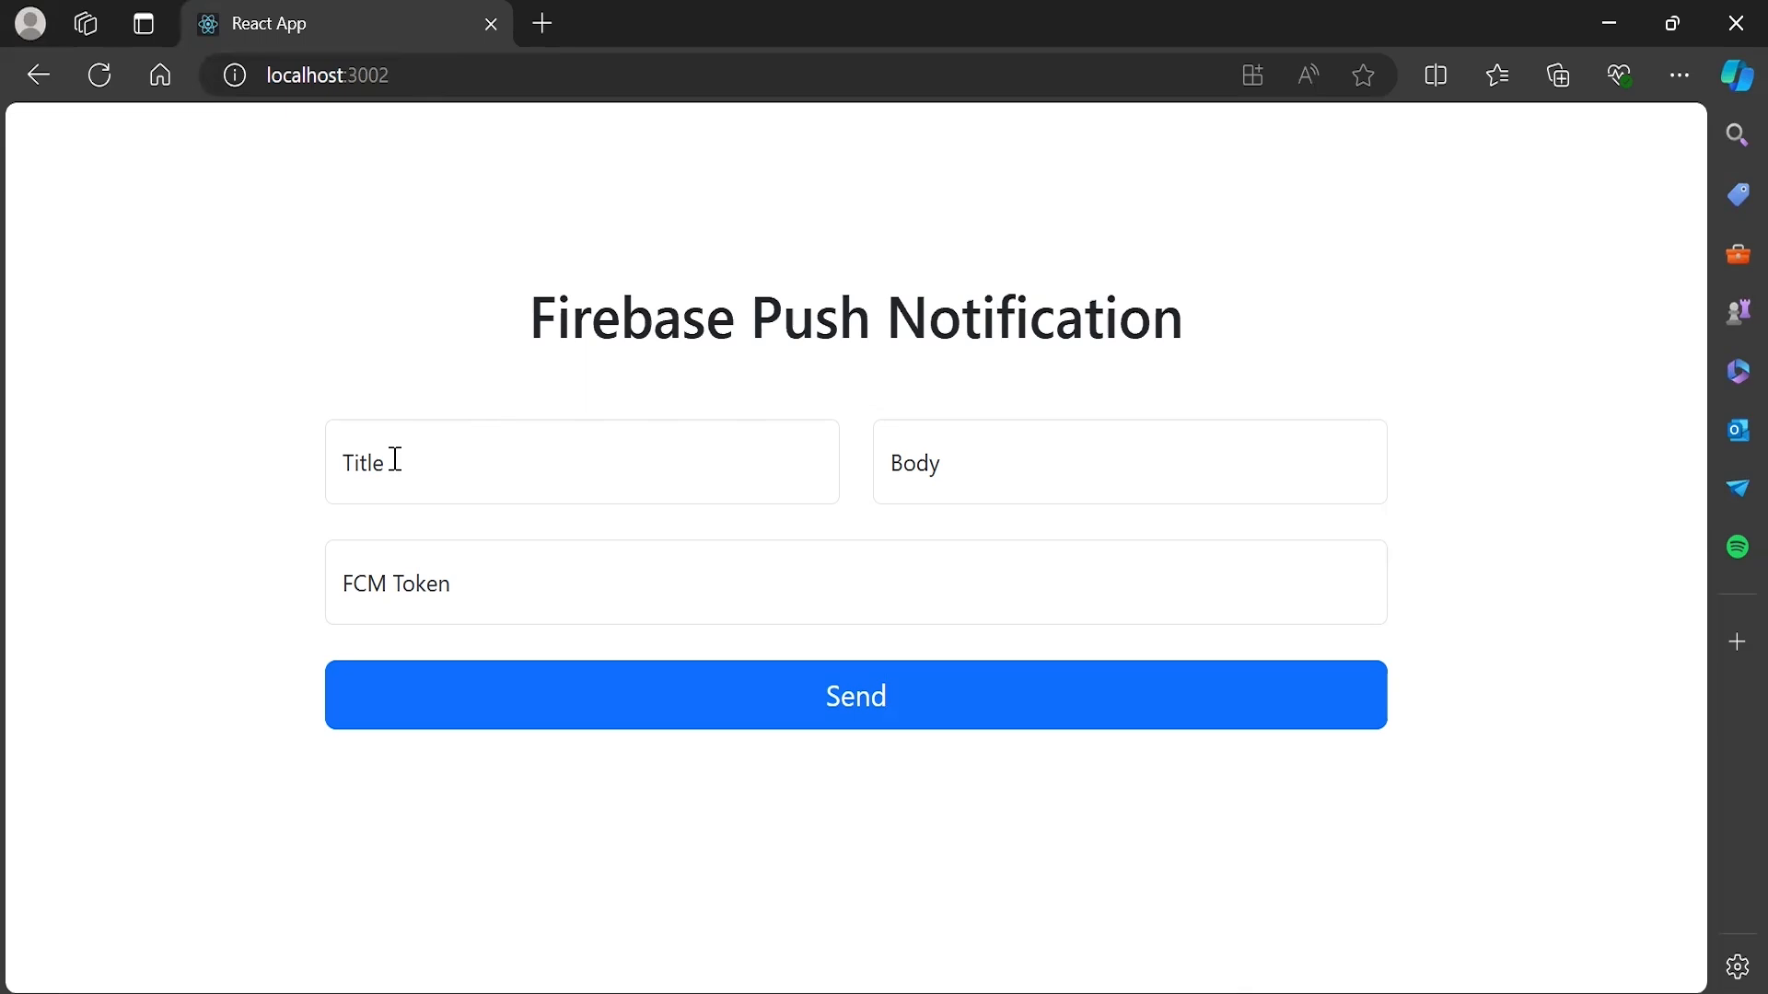
- Enter title 'This is Title', body 'This is Body' and paste the FCM token
left_click(1127, 461)
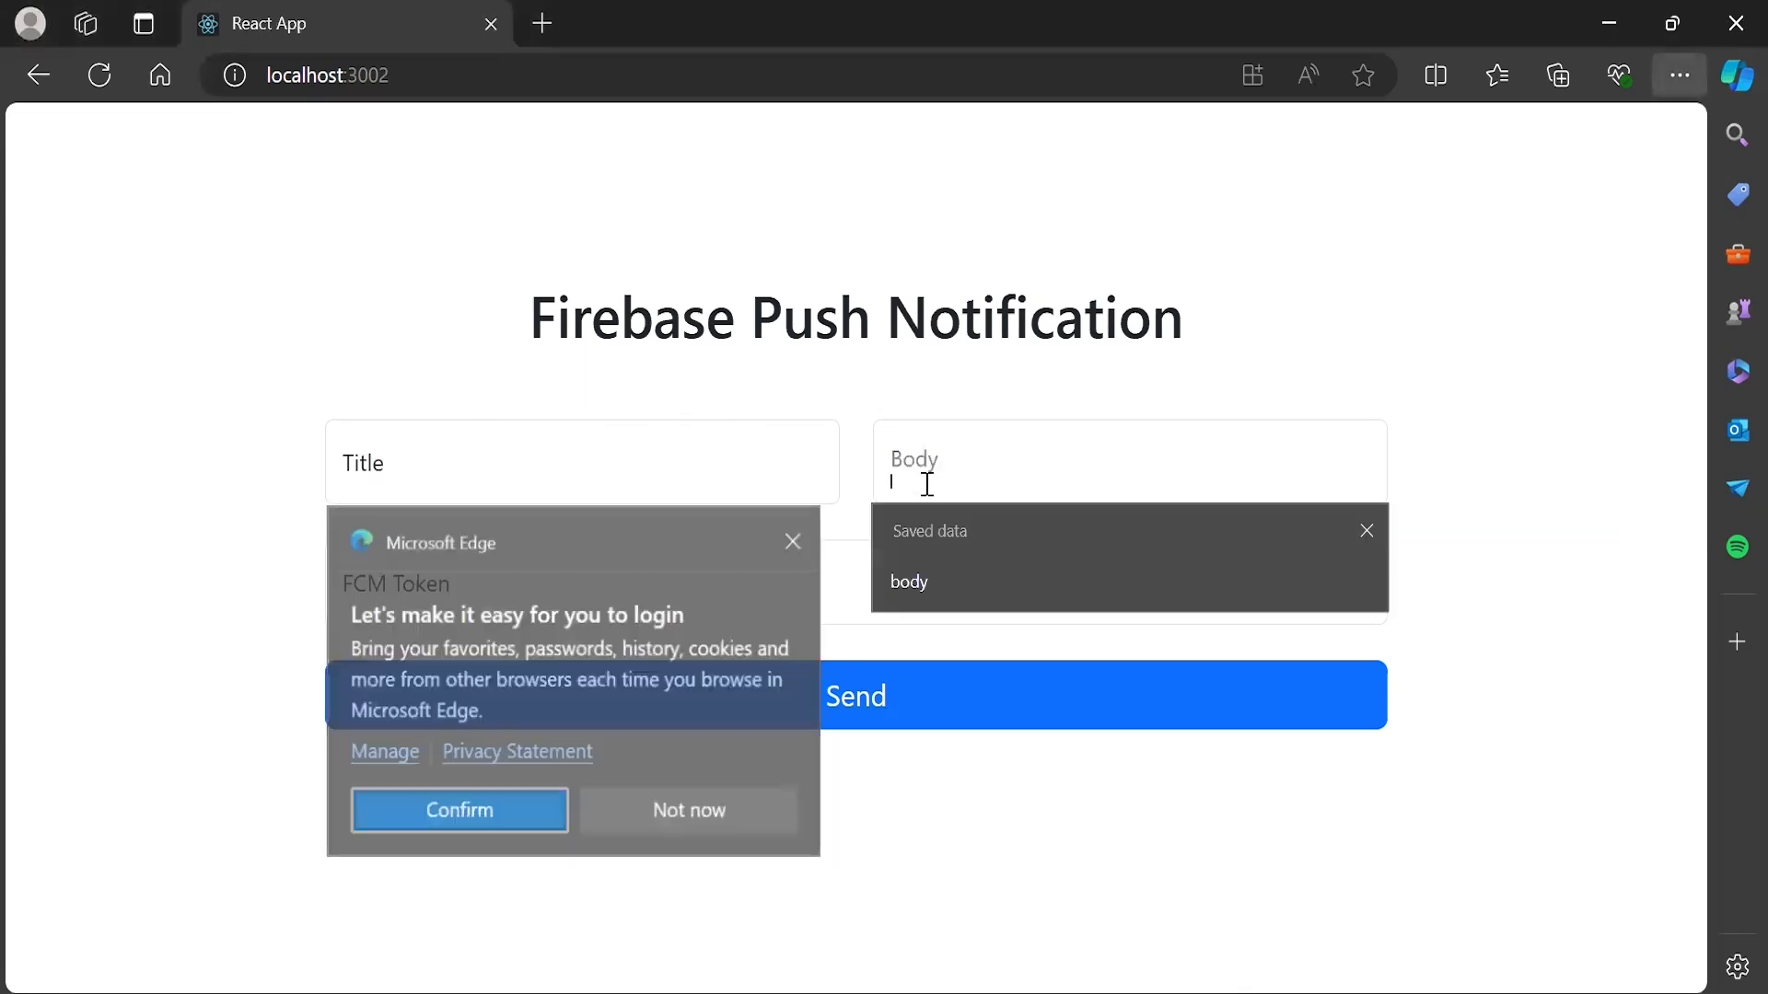
left_click(582, 462)
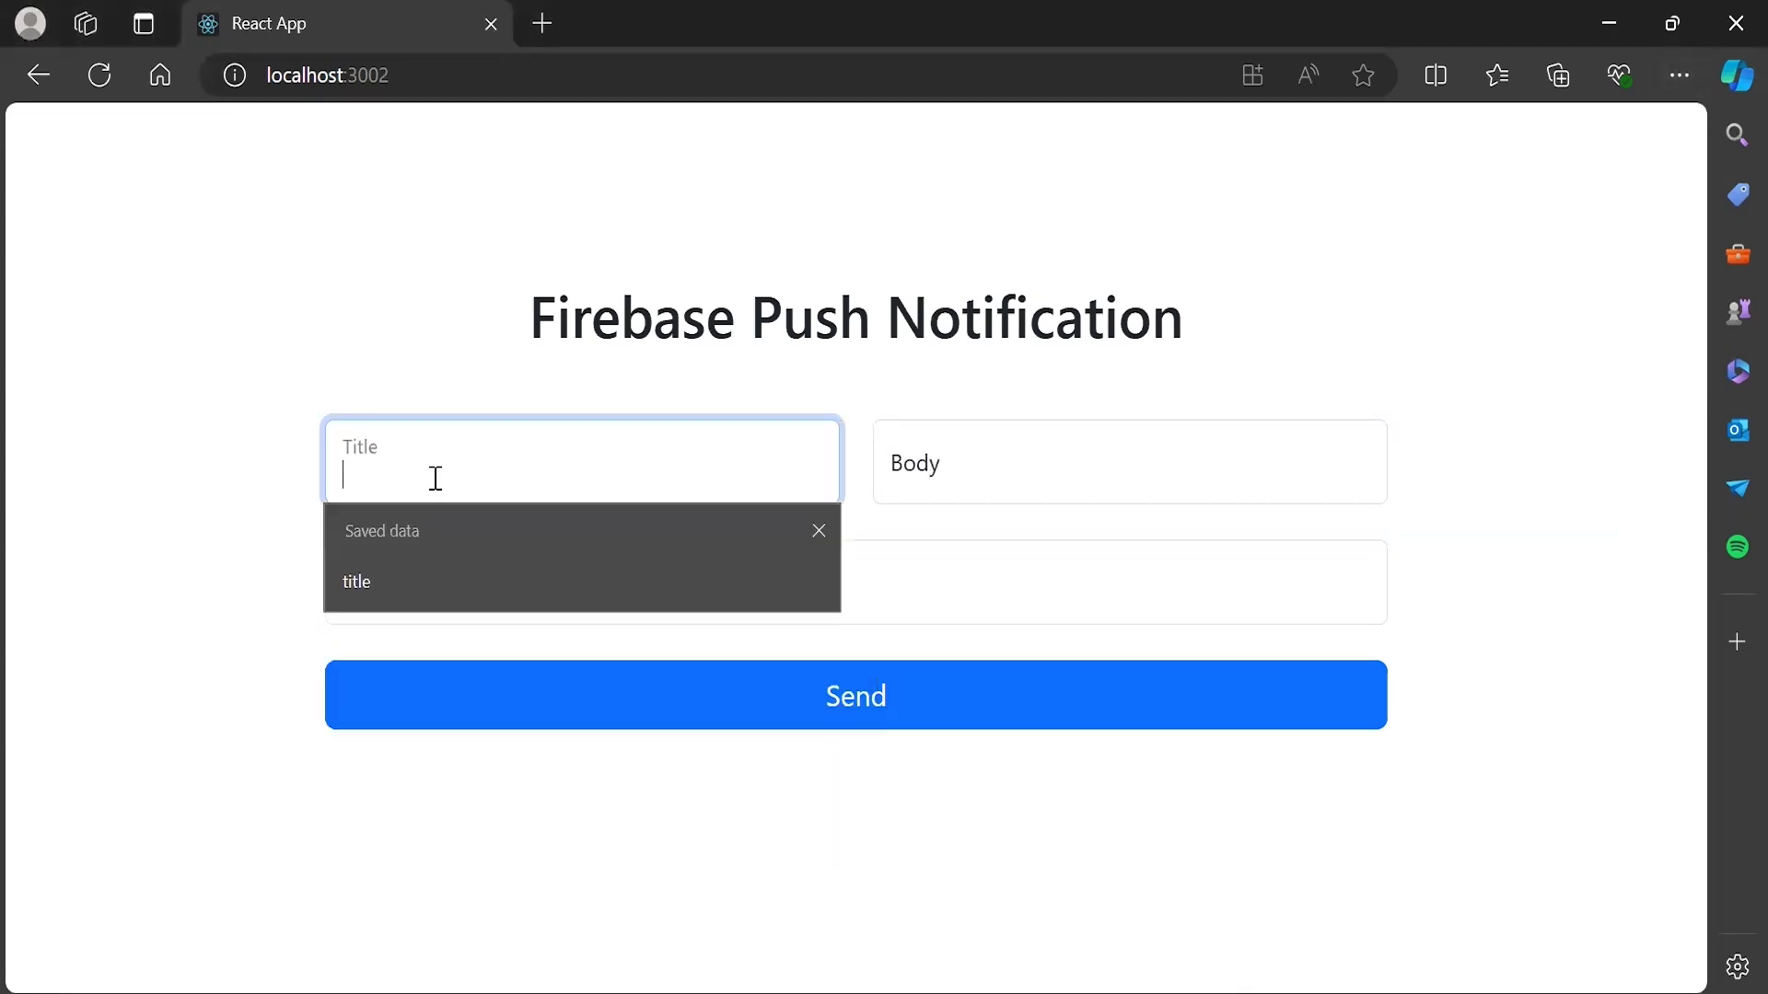
type("This")
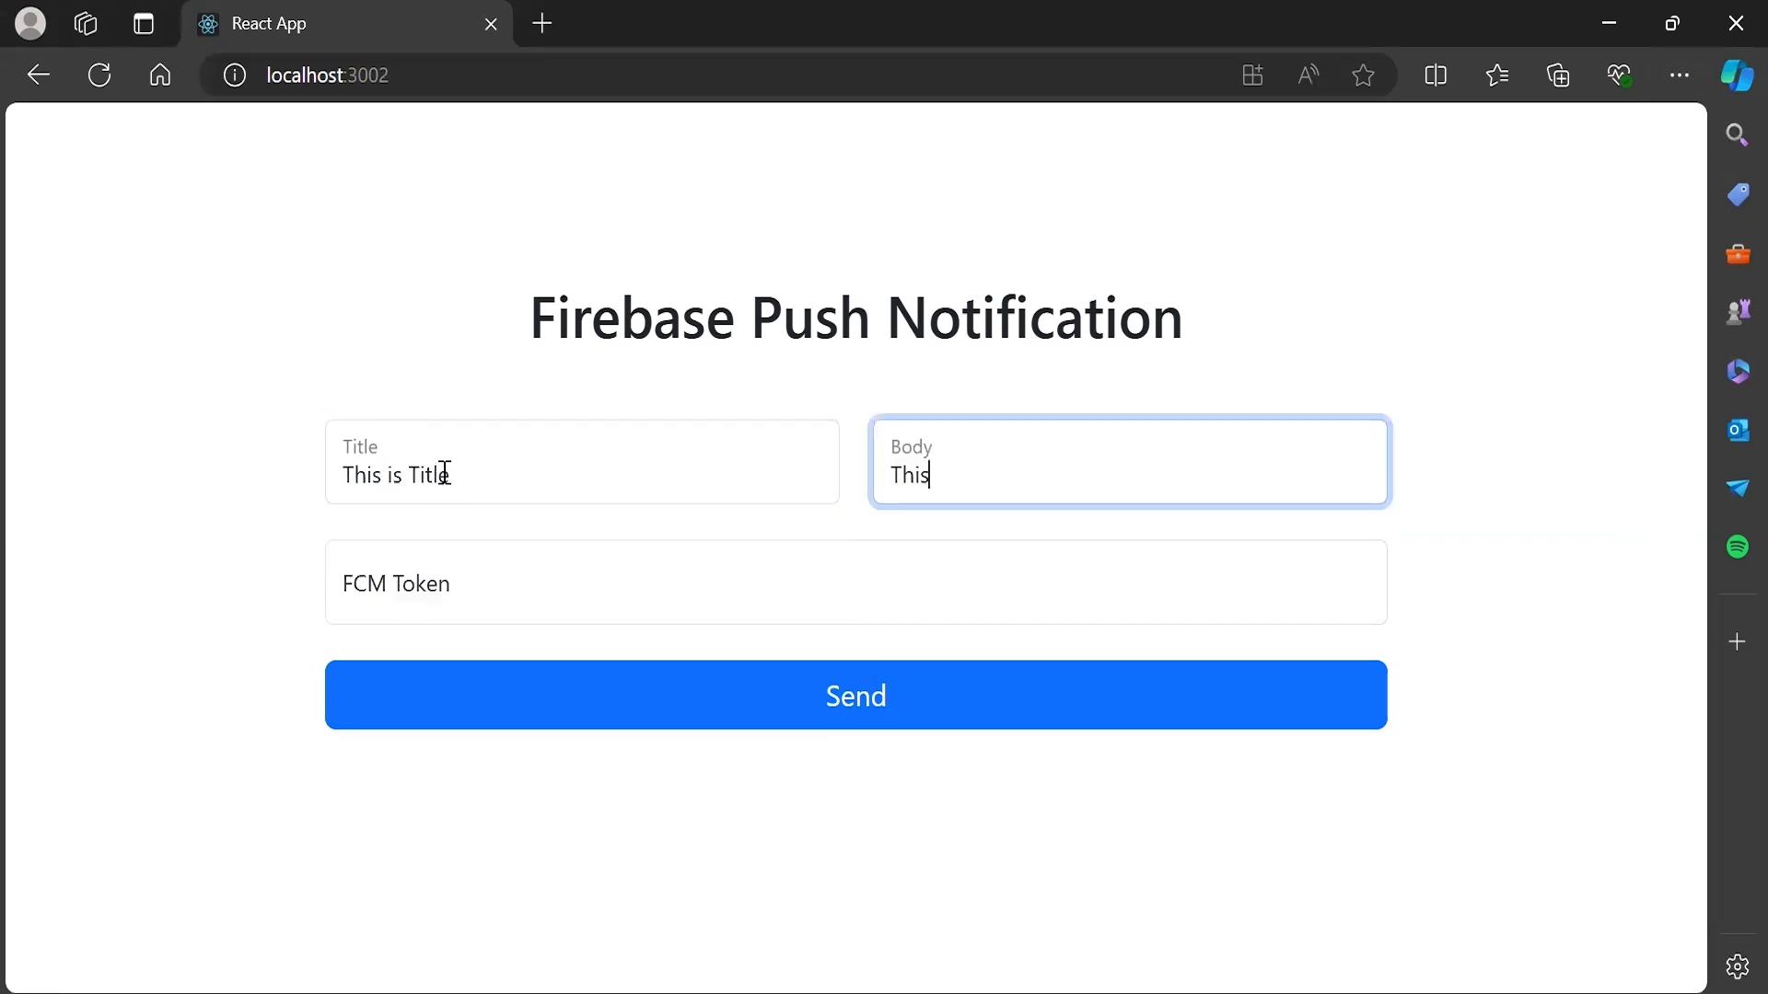
type("is Body")
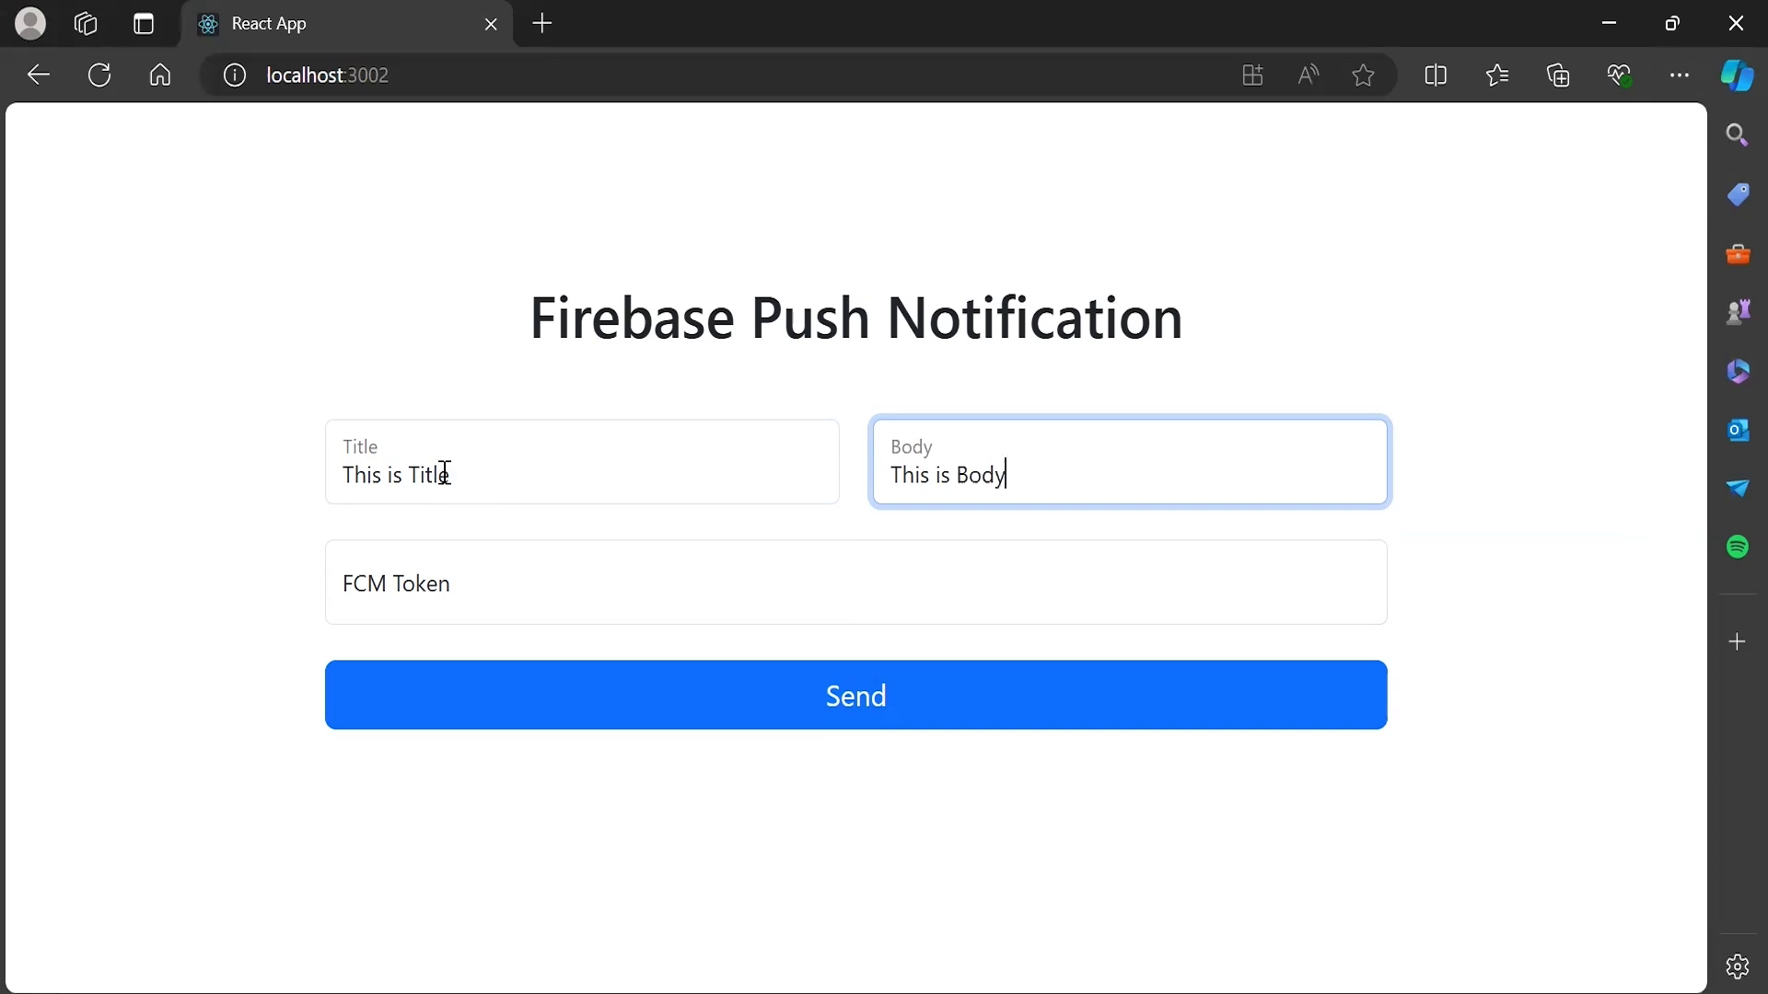
left_click(854, 582)
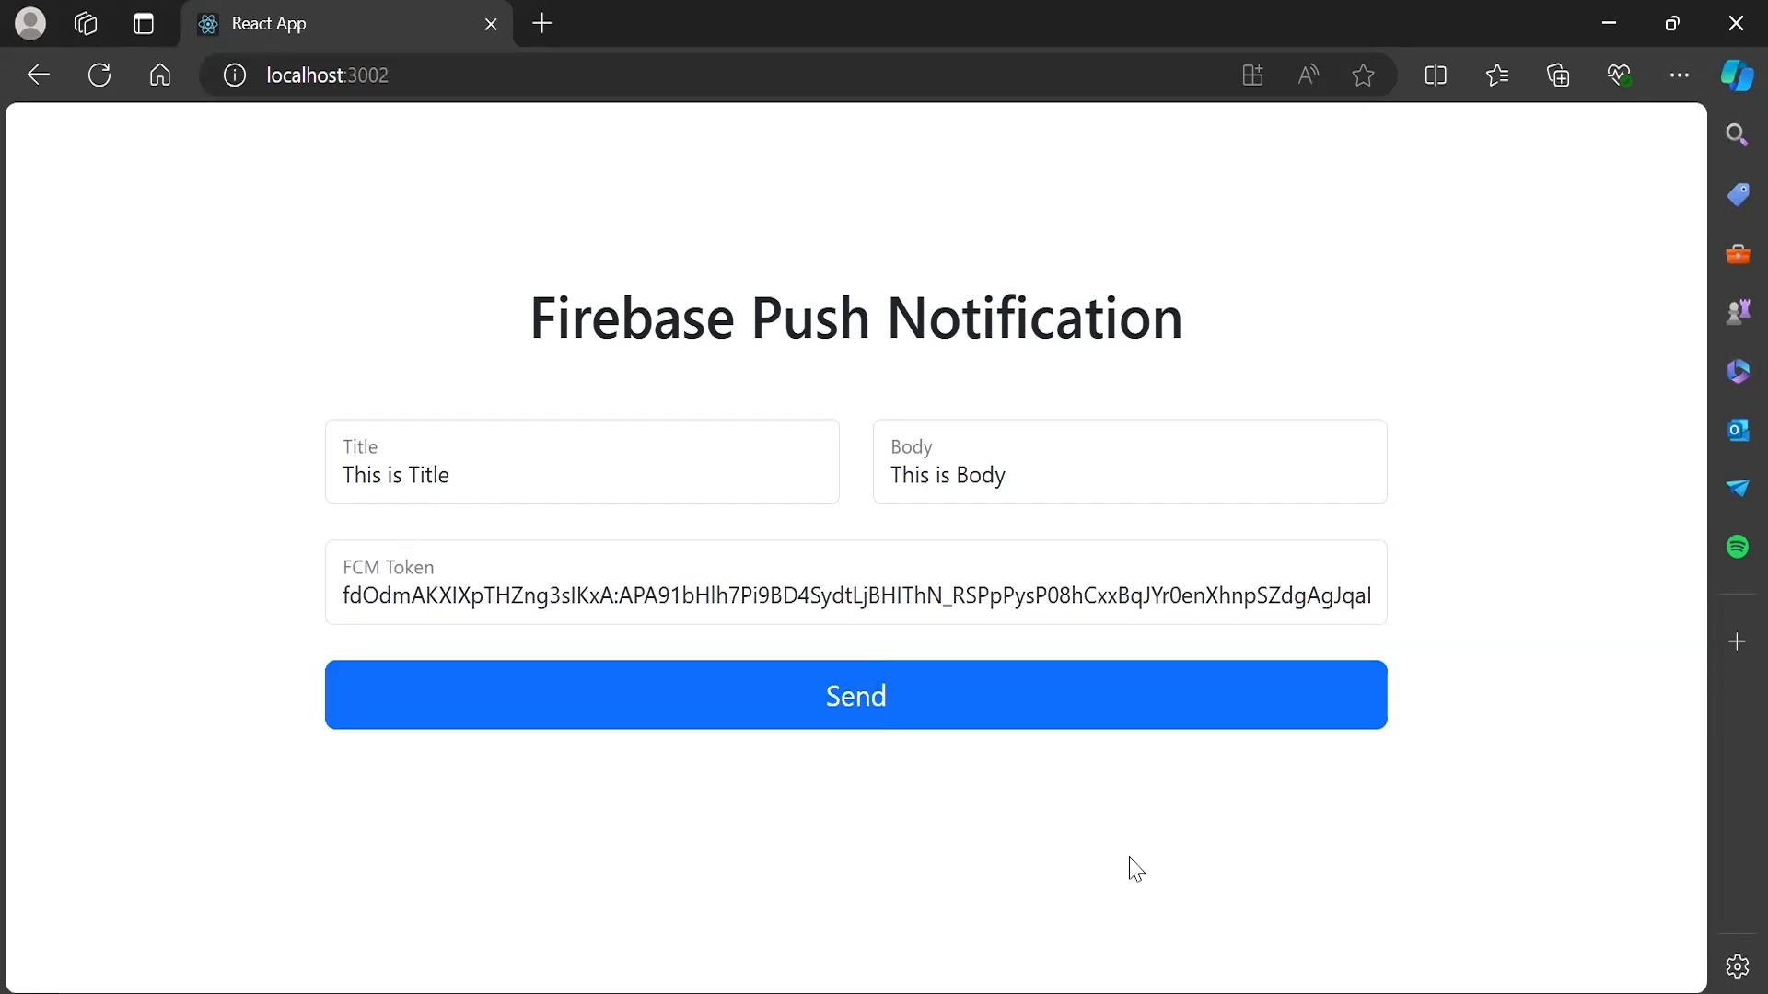
mouse_move(820, 45)
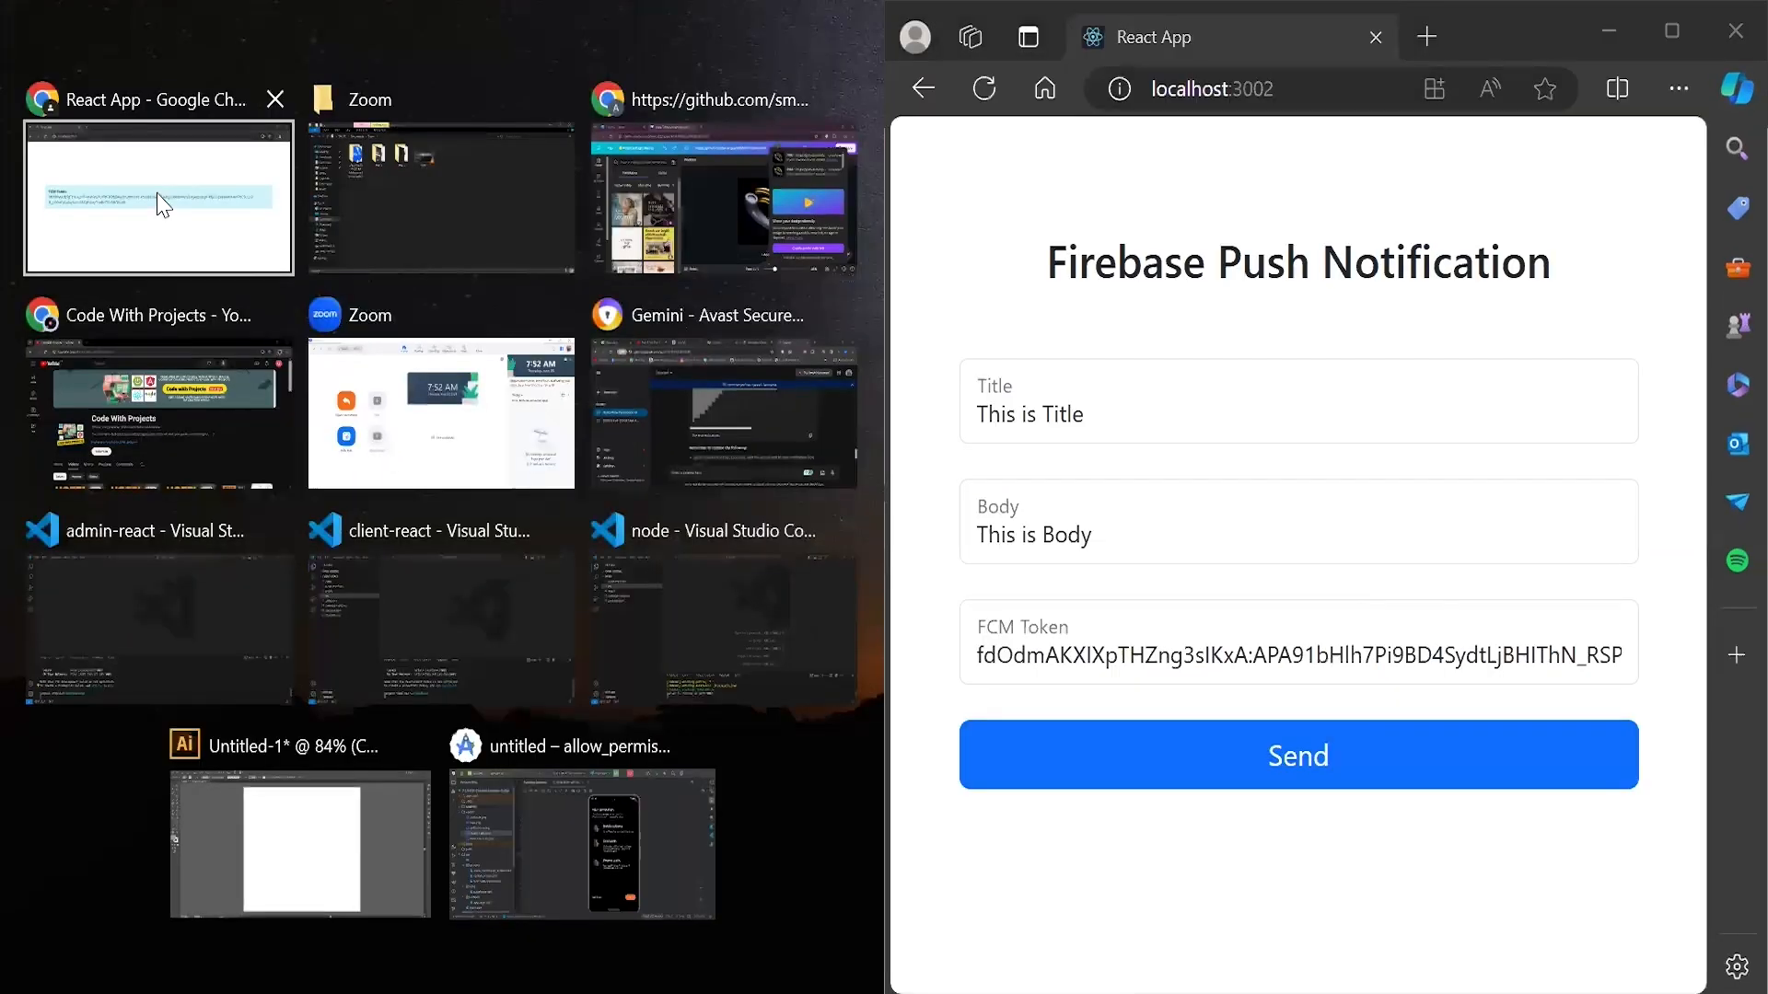
mouse_move(133, 235)
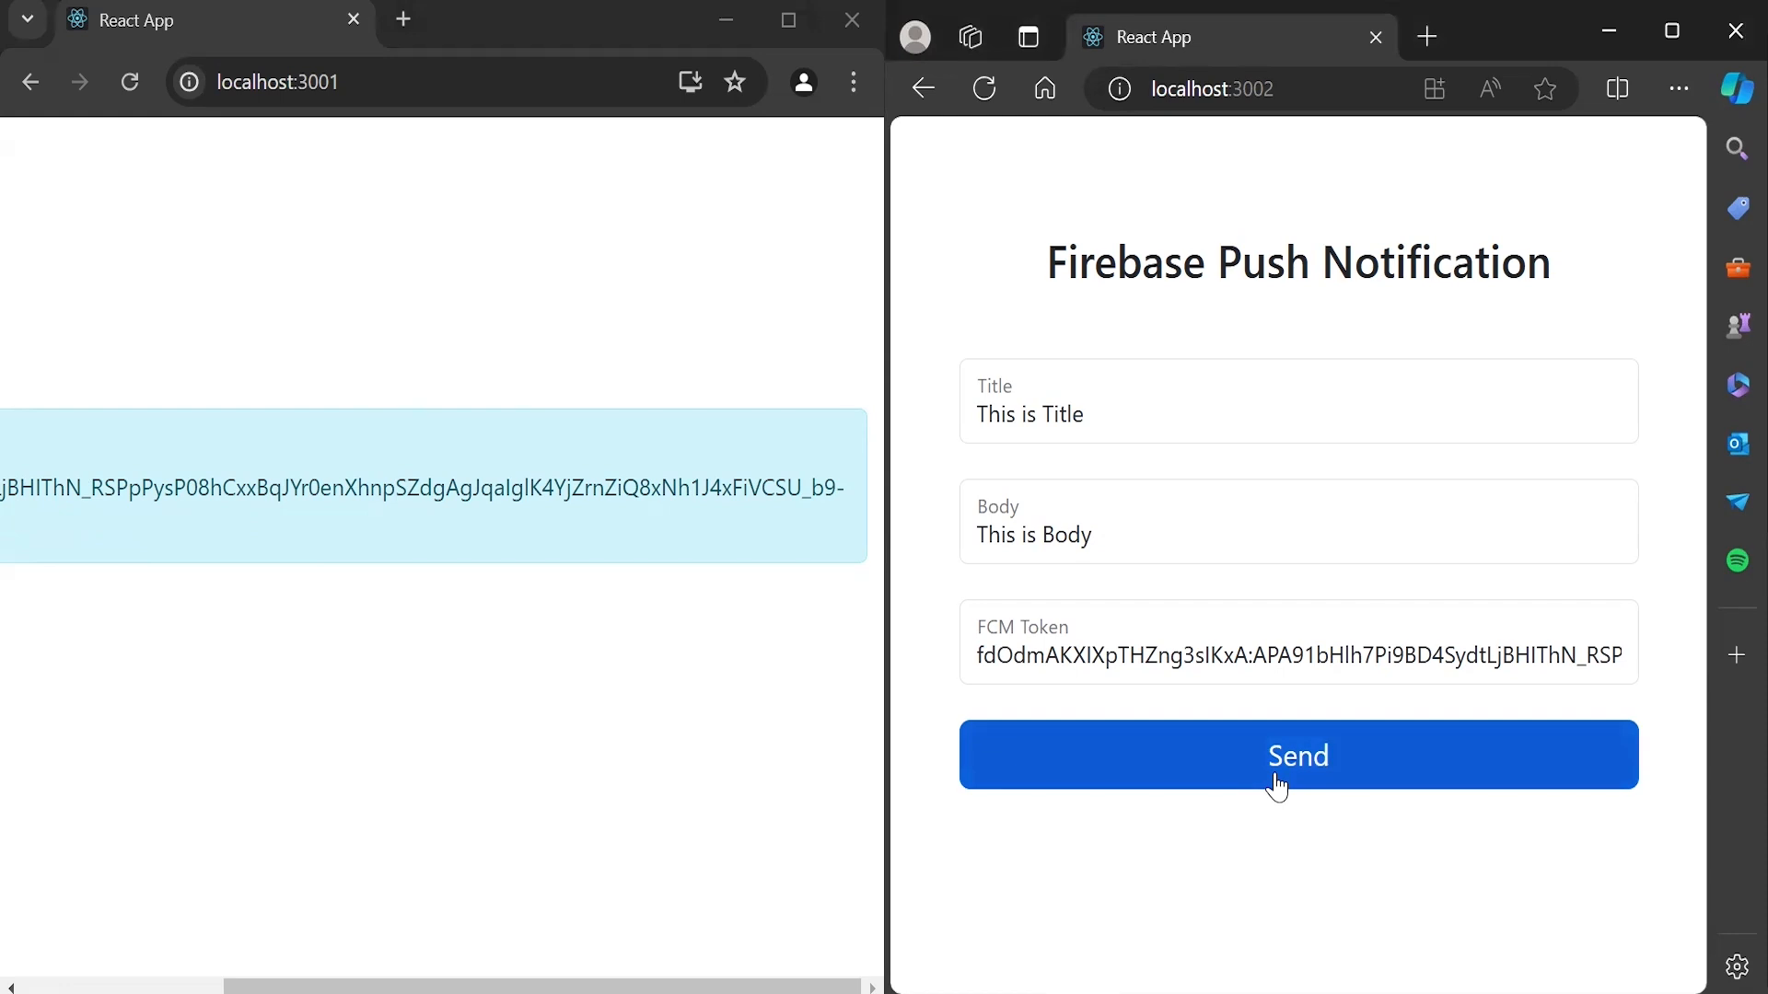
- Send the filled notification to the client beside the admin form
left_click(1297, 754)
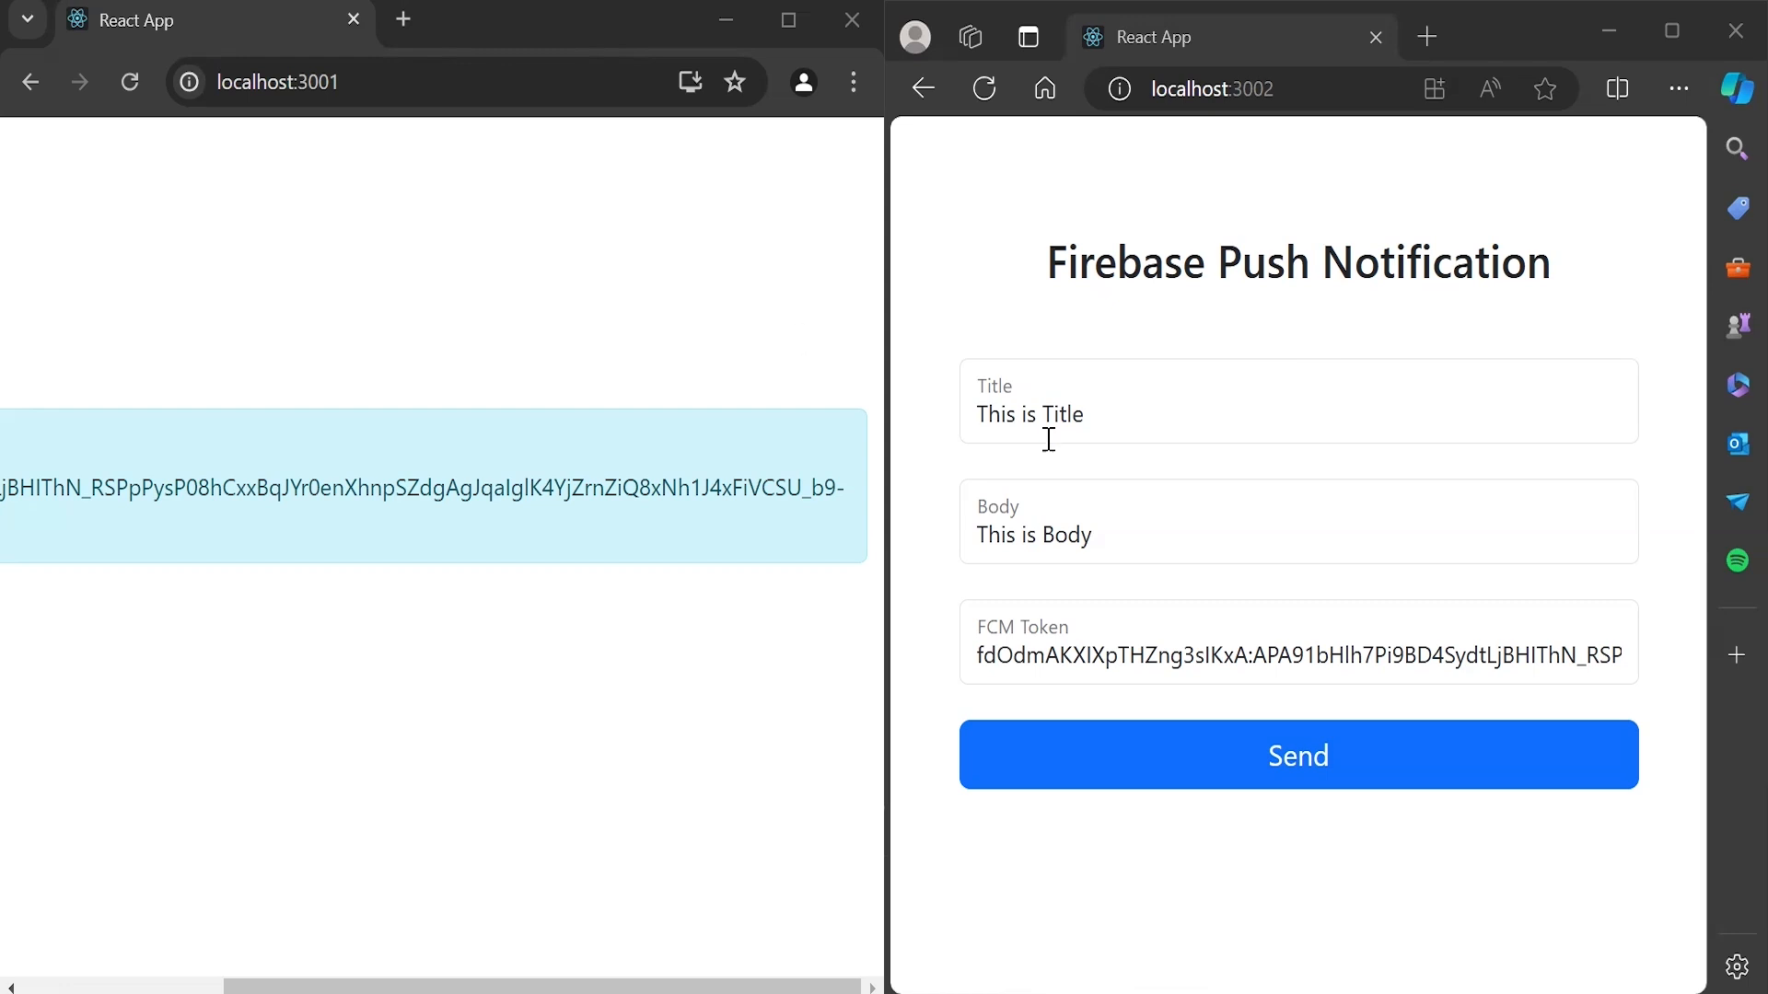
- Change the title to Firebase, the body to 'Hello from Body', and send it
type("F")
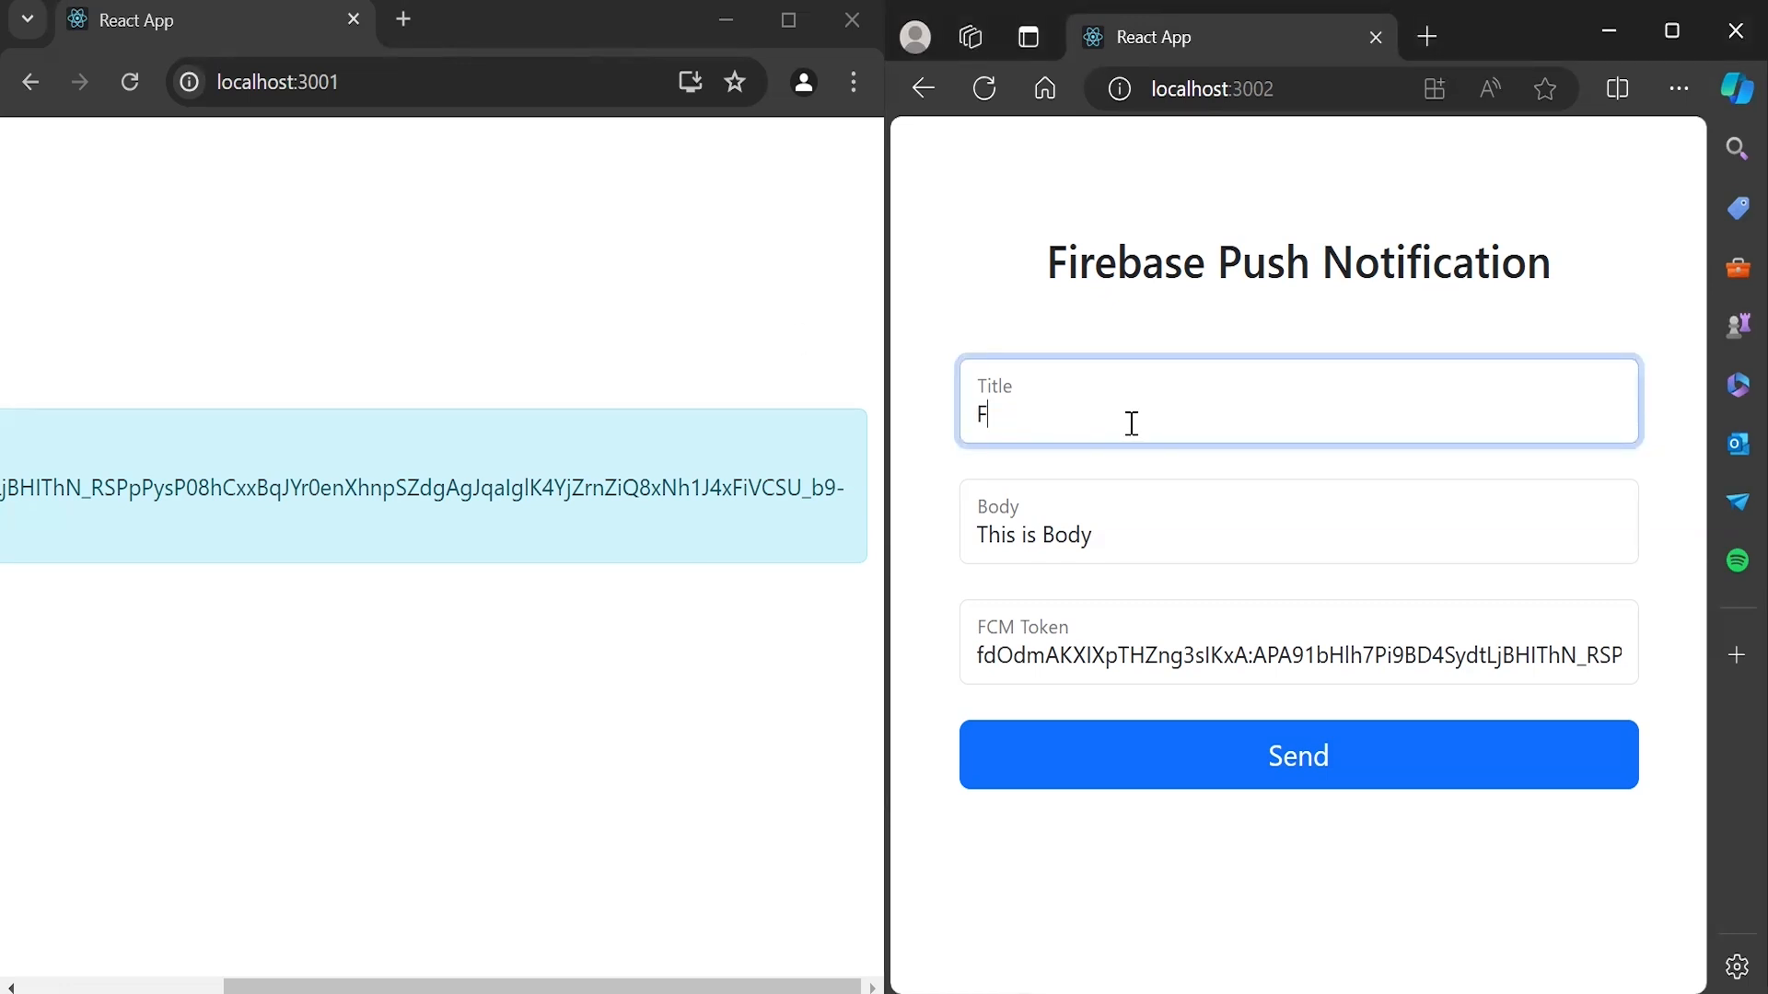
triple_click(1033, 534)
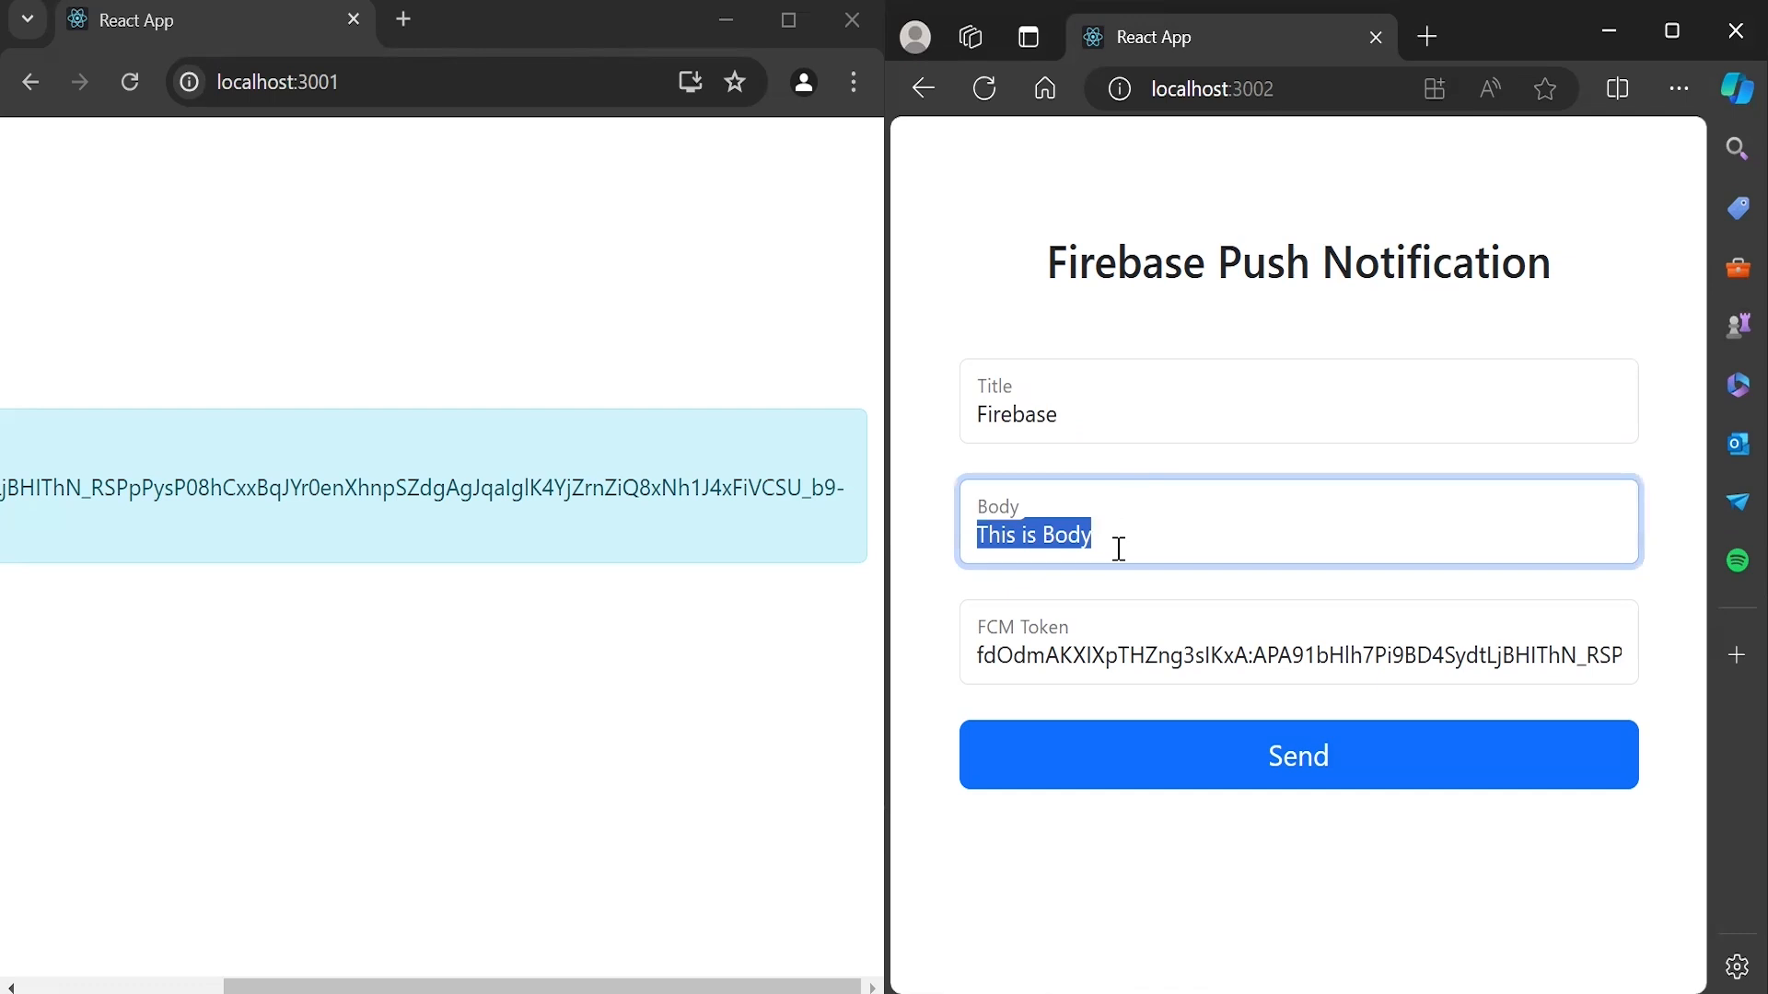
type("Hello from Body")
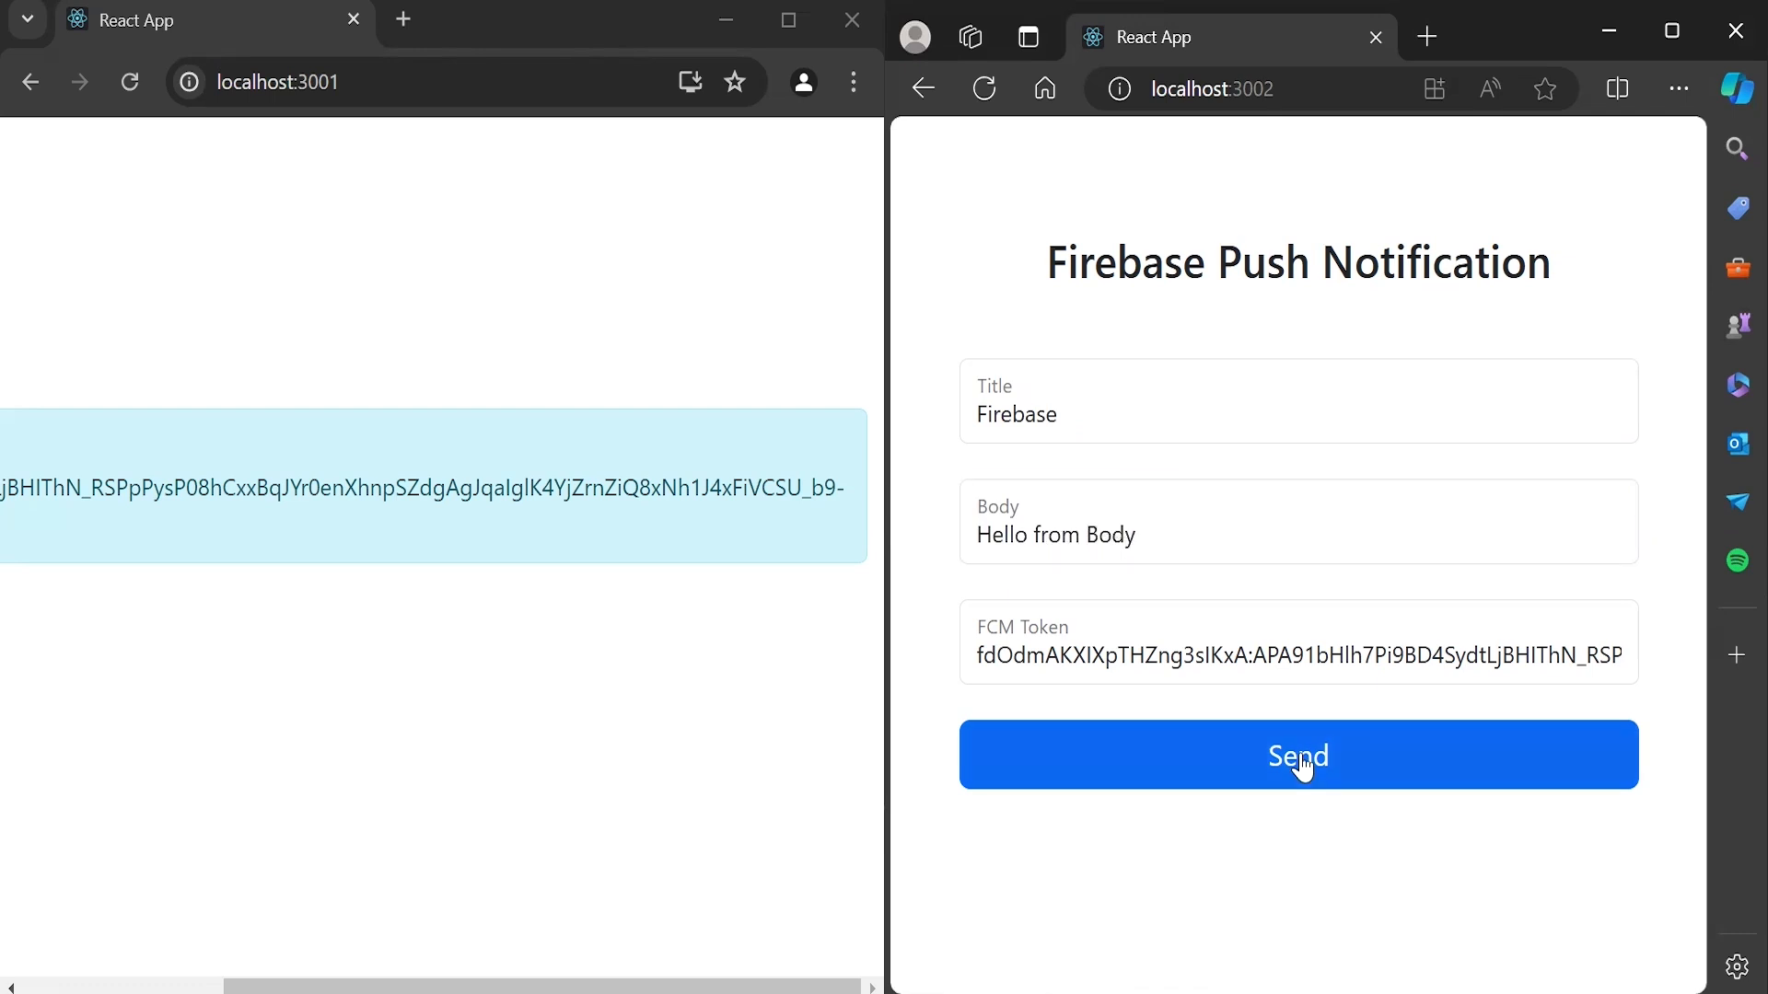
left_click(1297, 755)
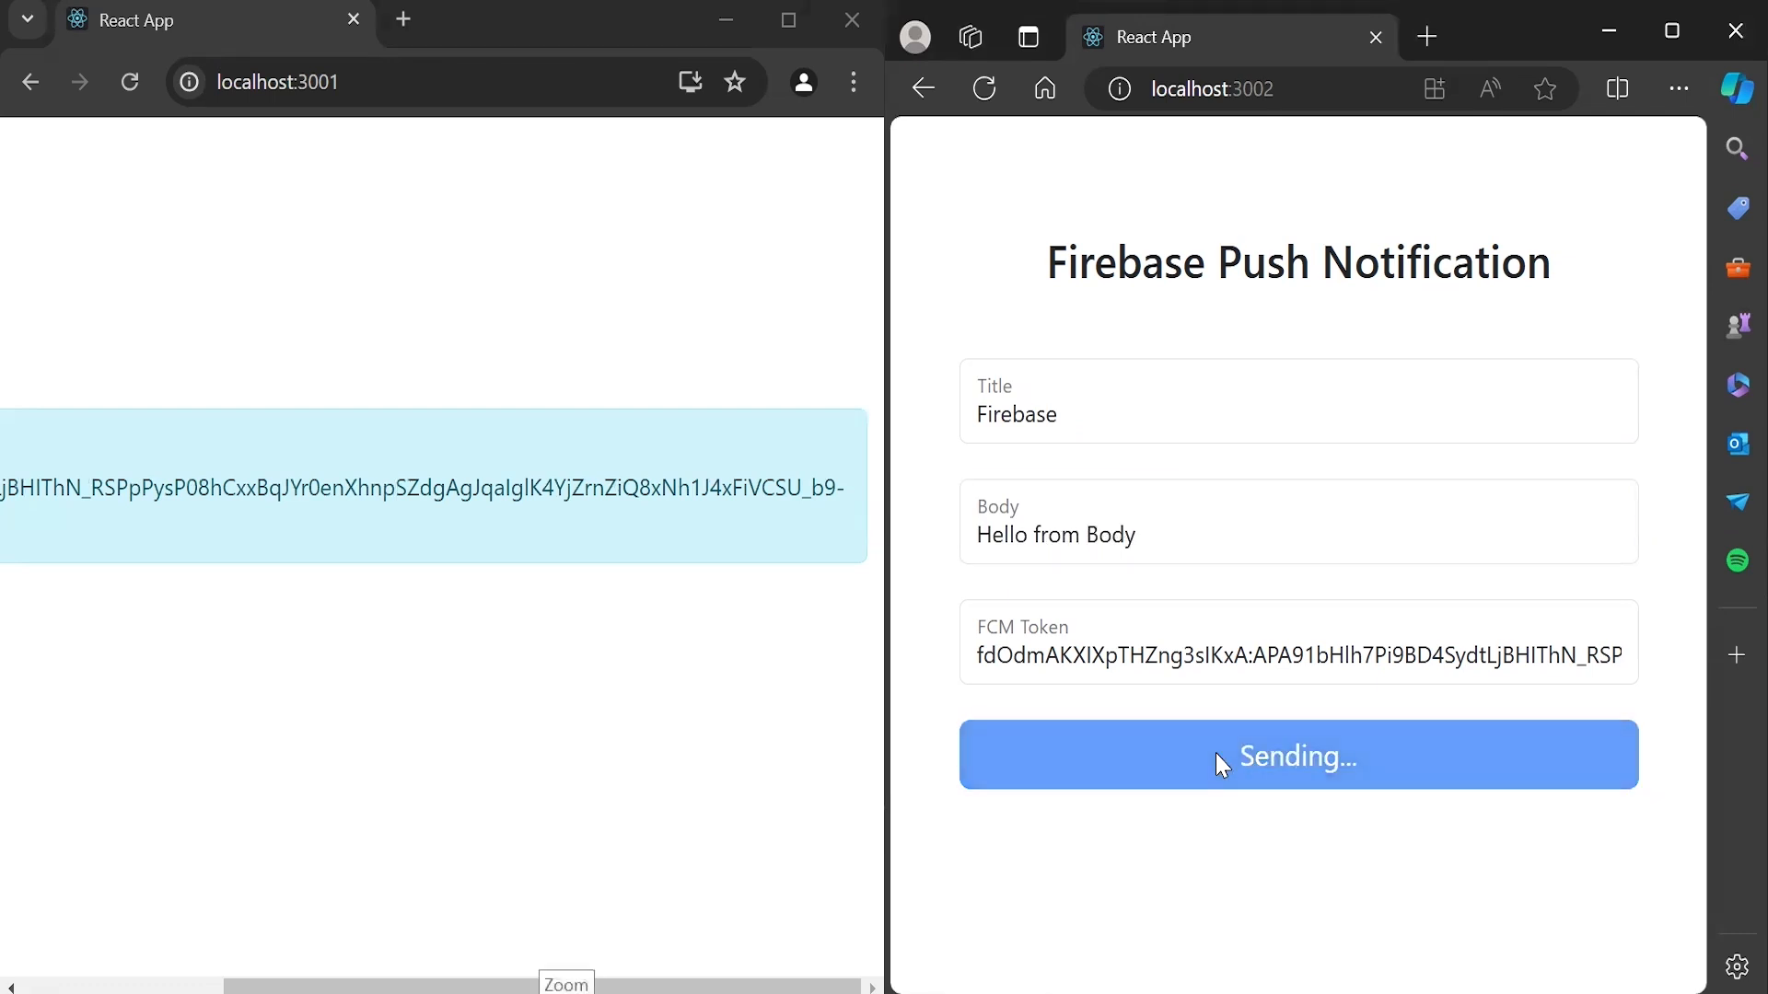
- Check the client page shows the notification toast, then minimize the client window
left_click(1297, 755)
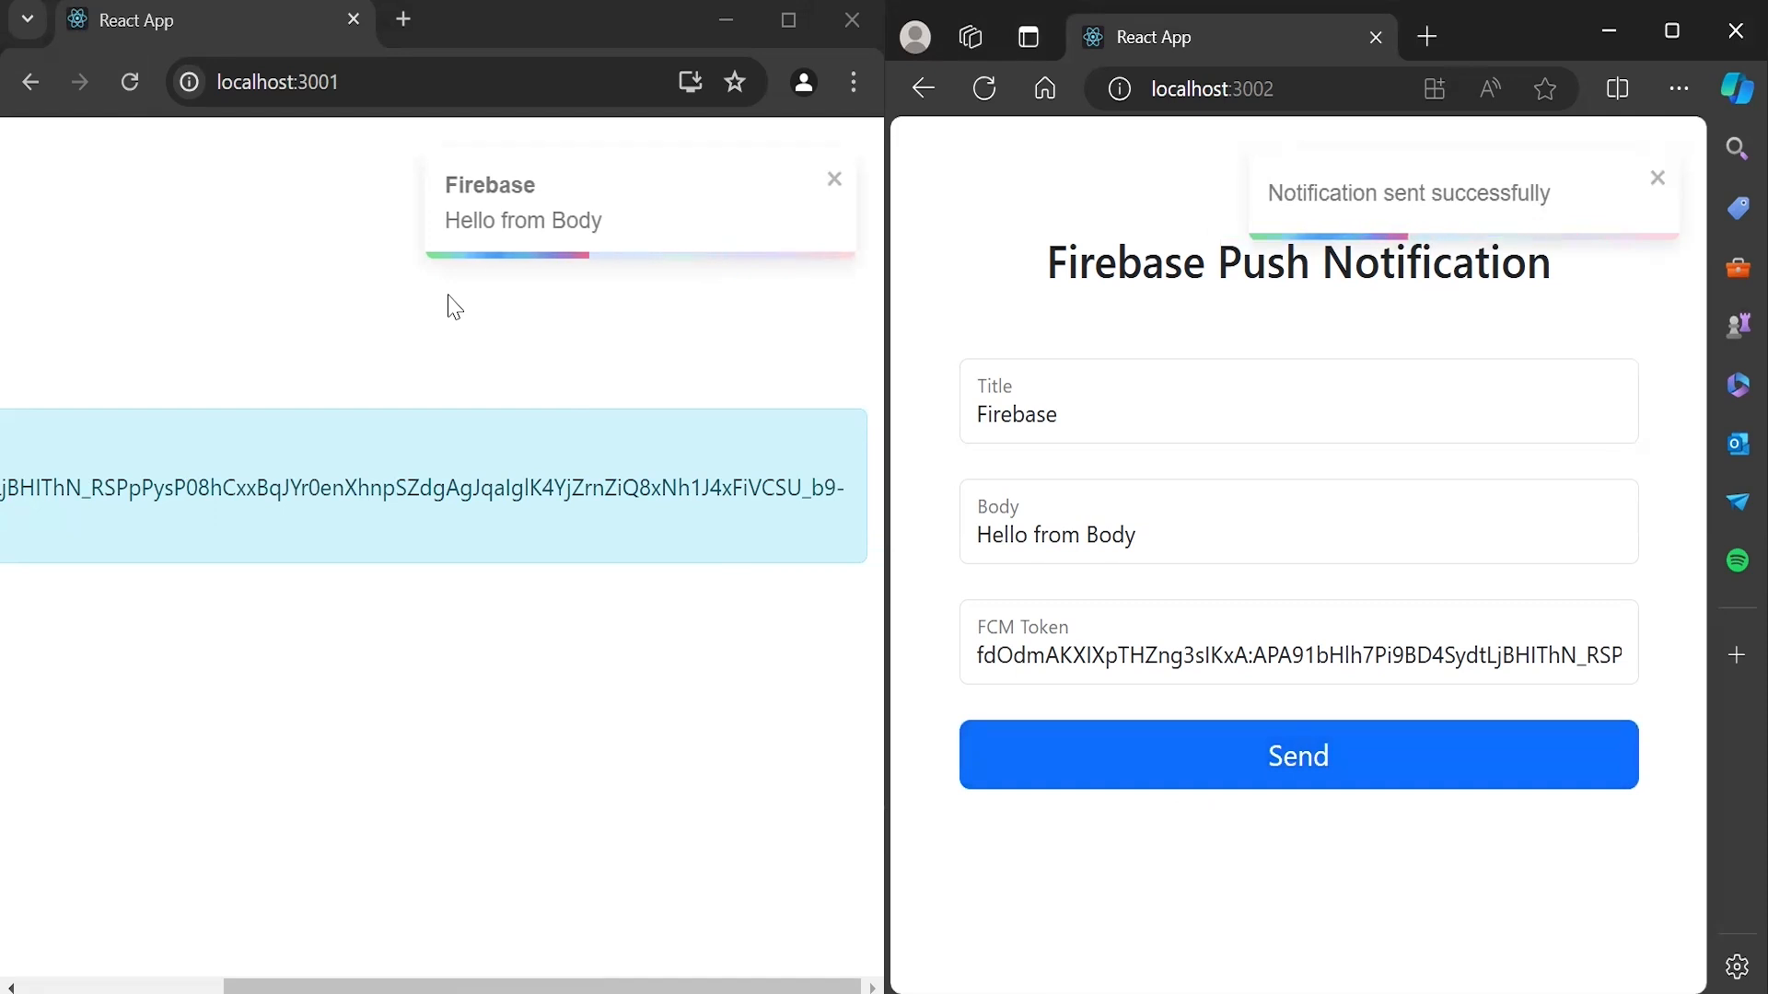
double_click(522, 221)
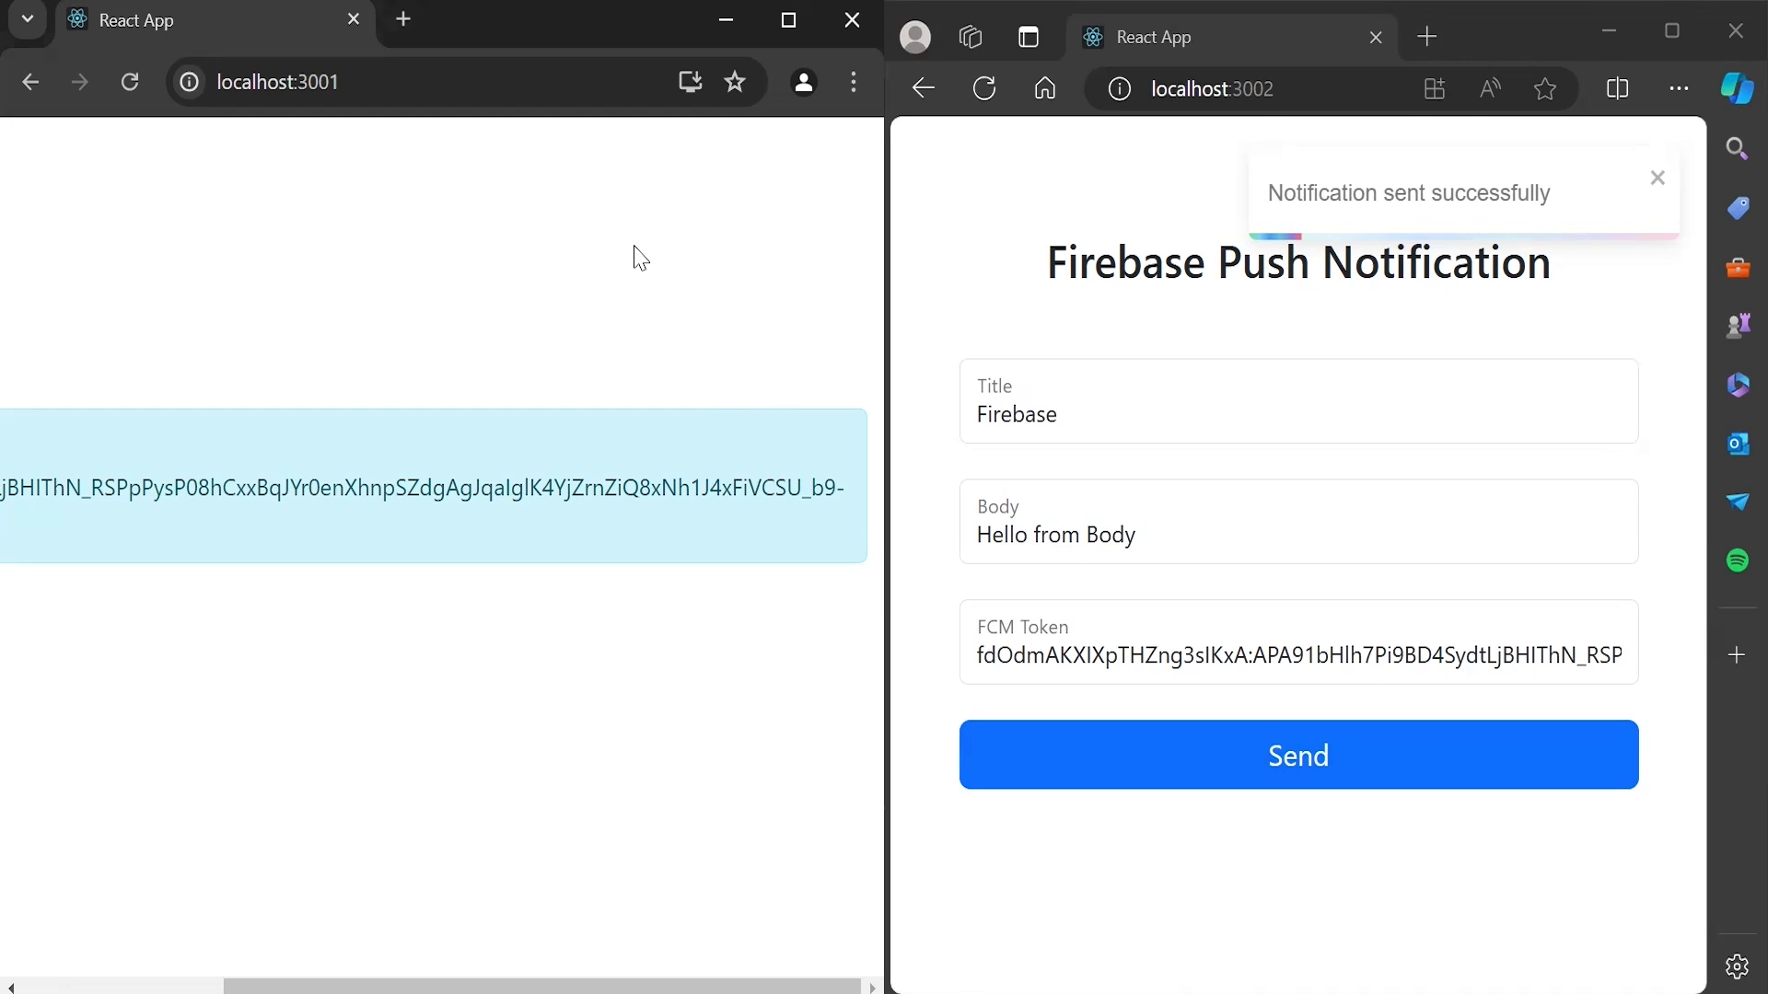
mouse_move(530, 403)
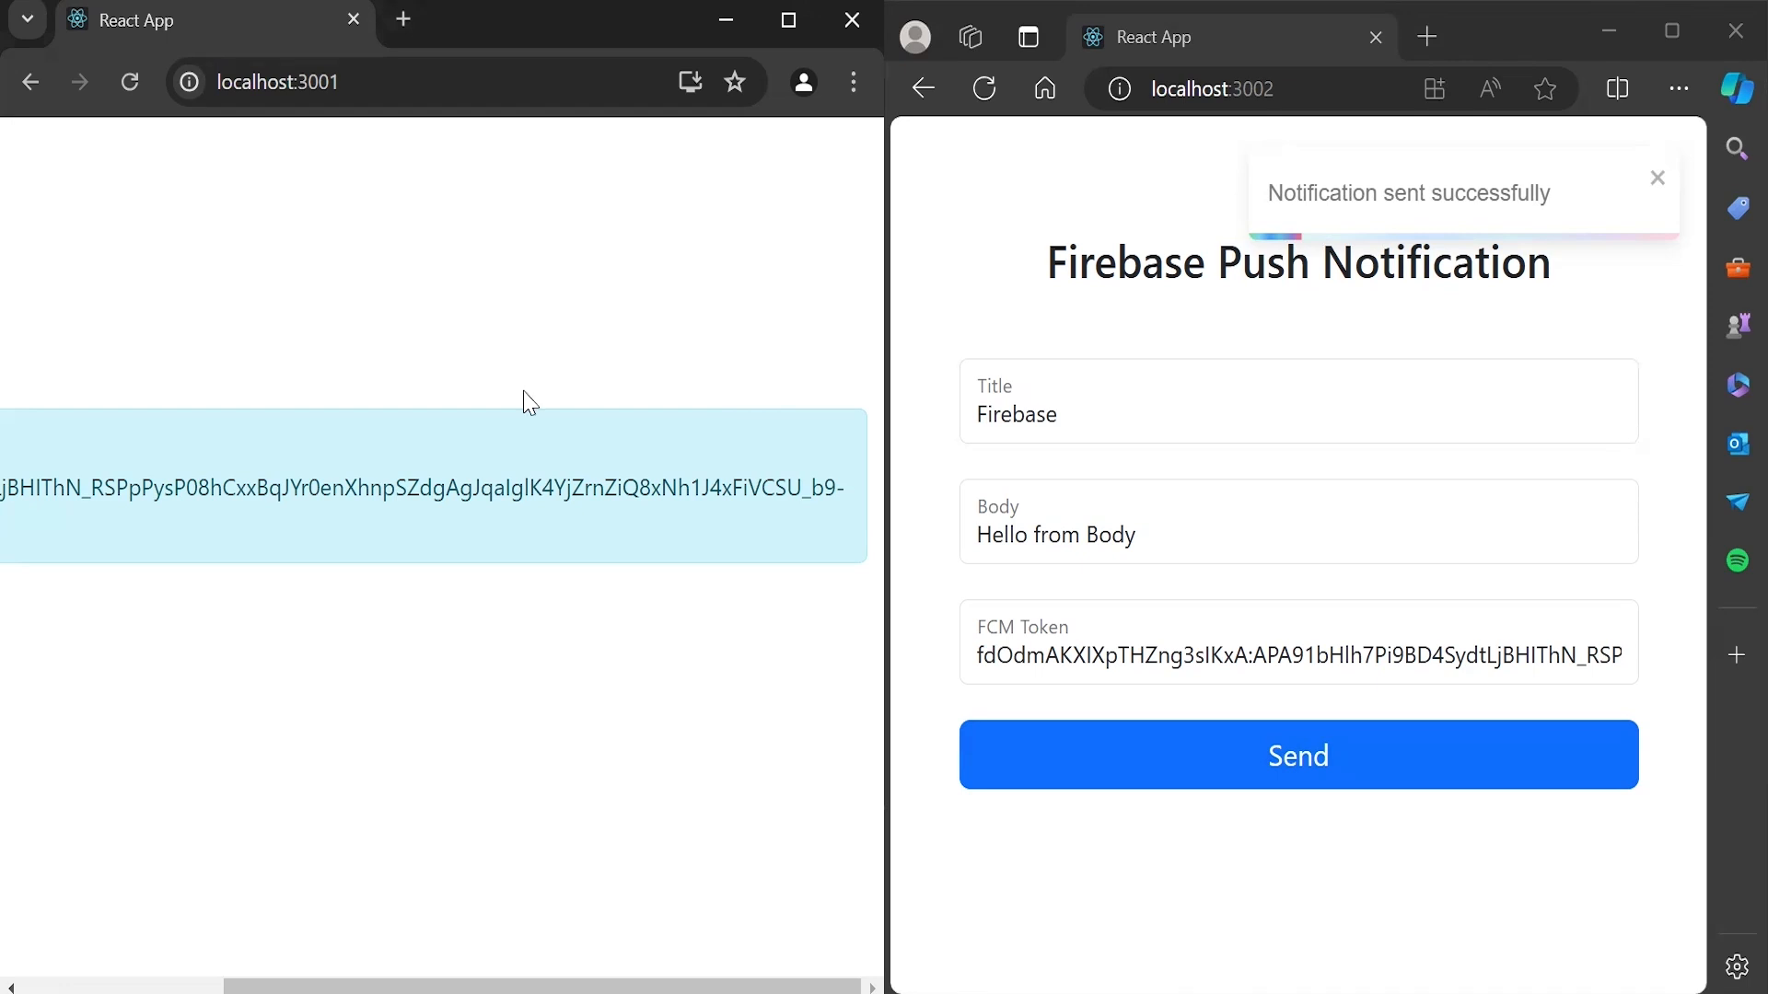
left_click(787, 20)
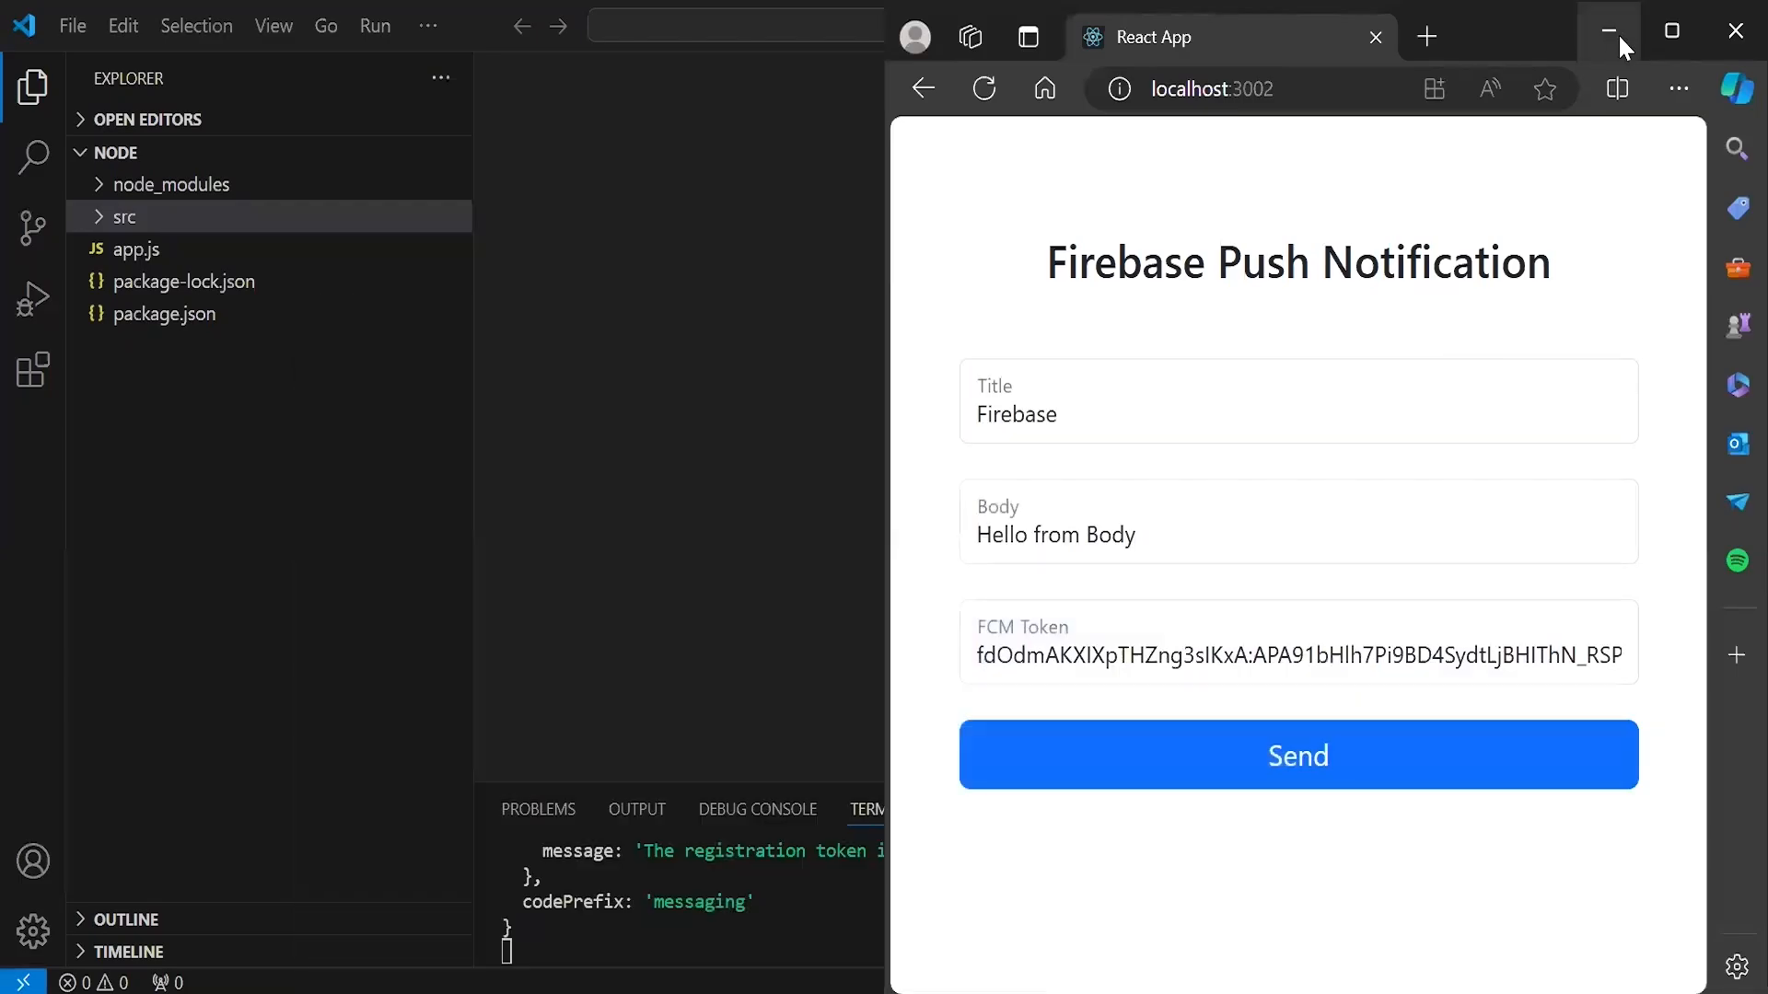
- Minimize the admin form window to reveal the background notification
left_click(1671, 30)
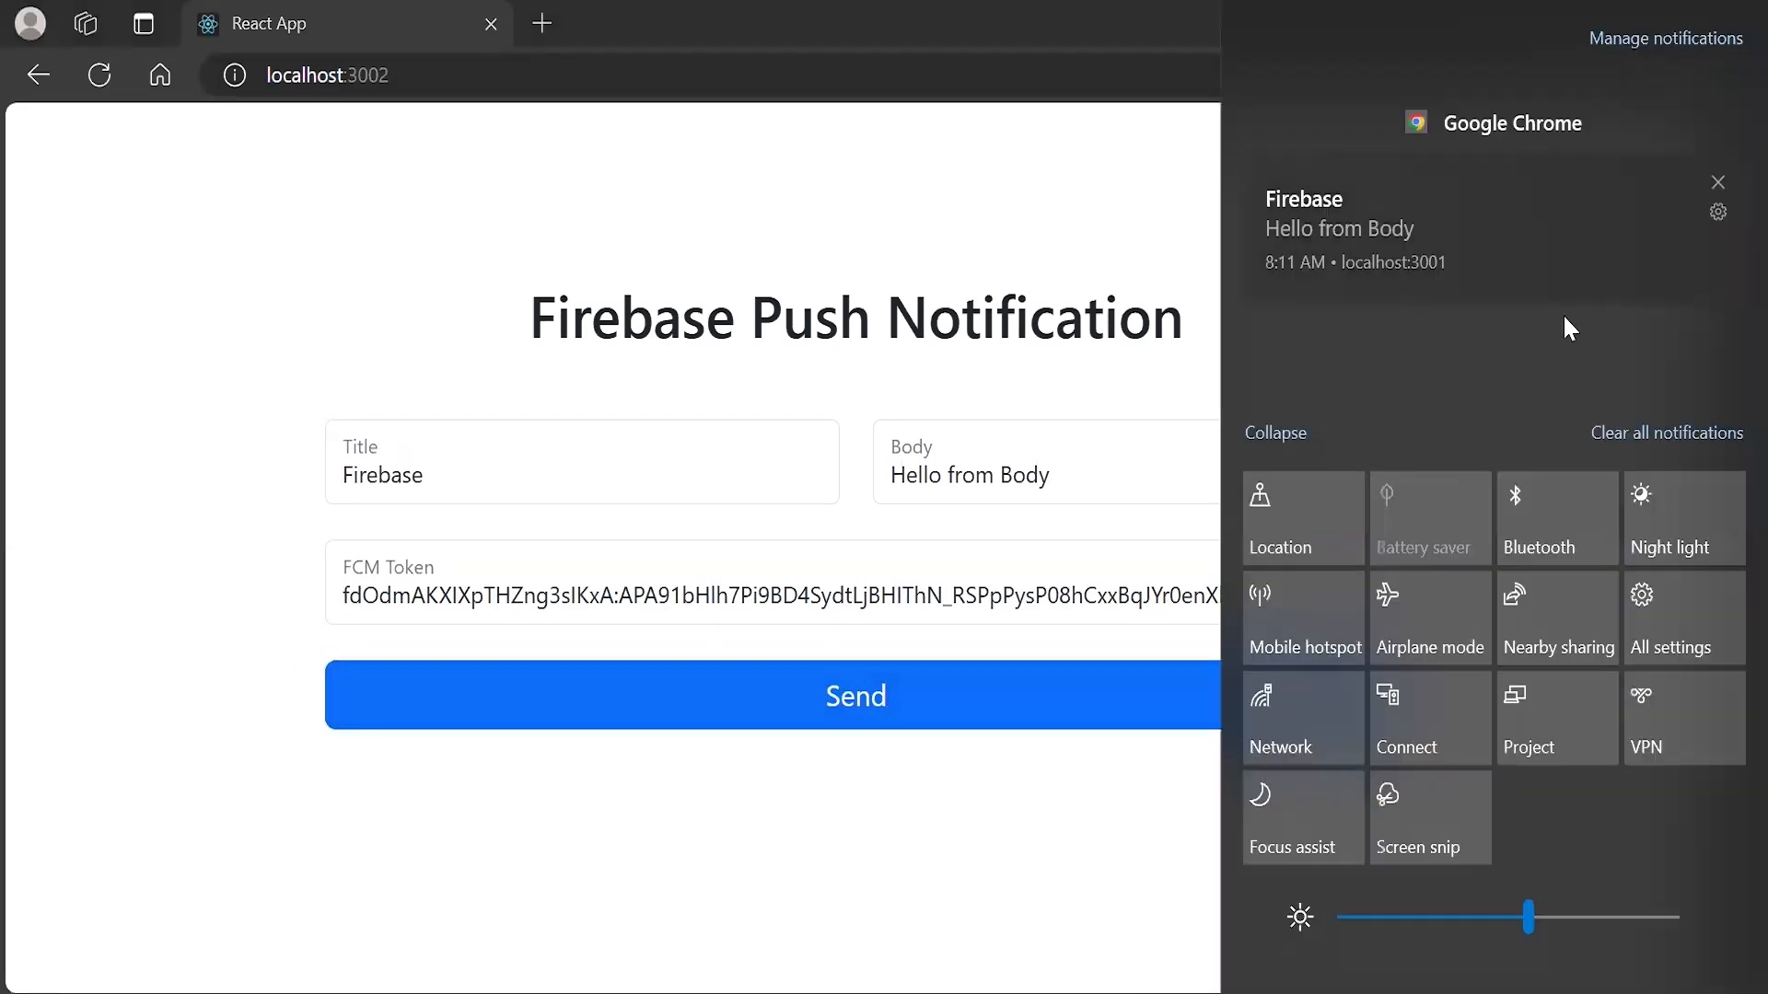
mouse_move(1334, 346)
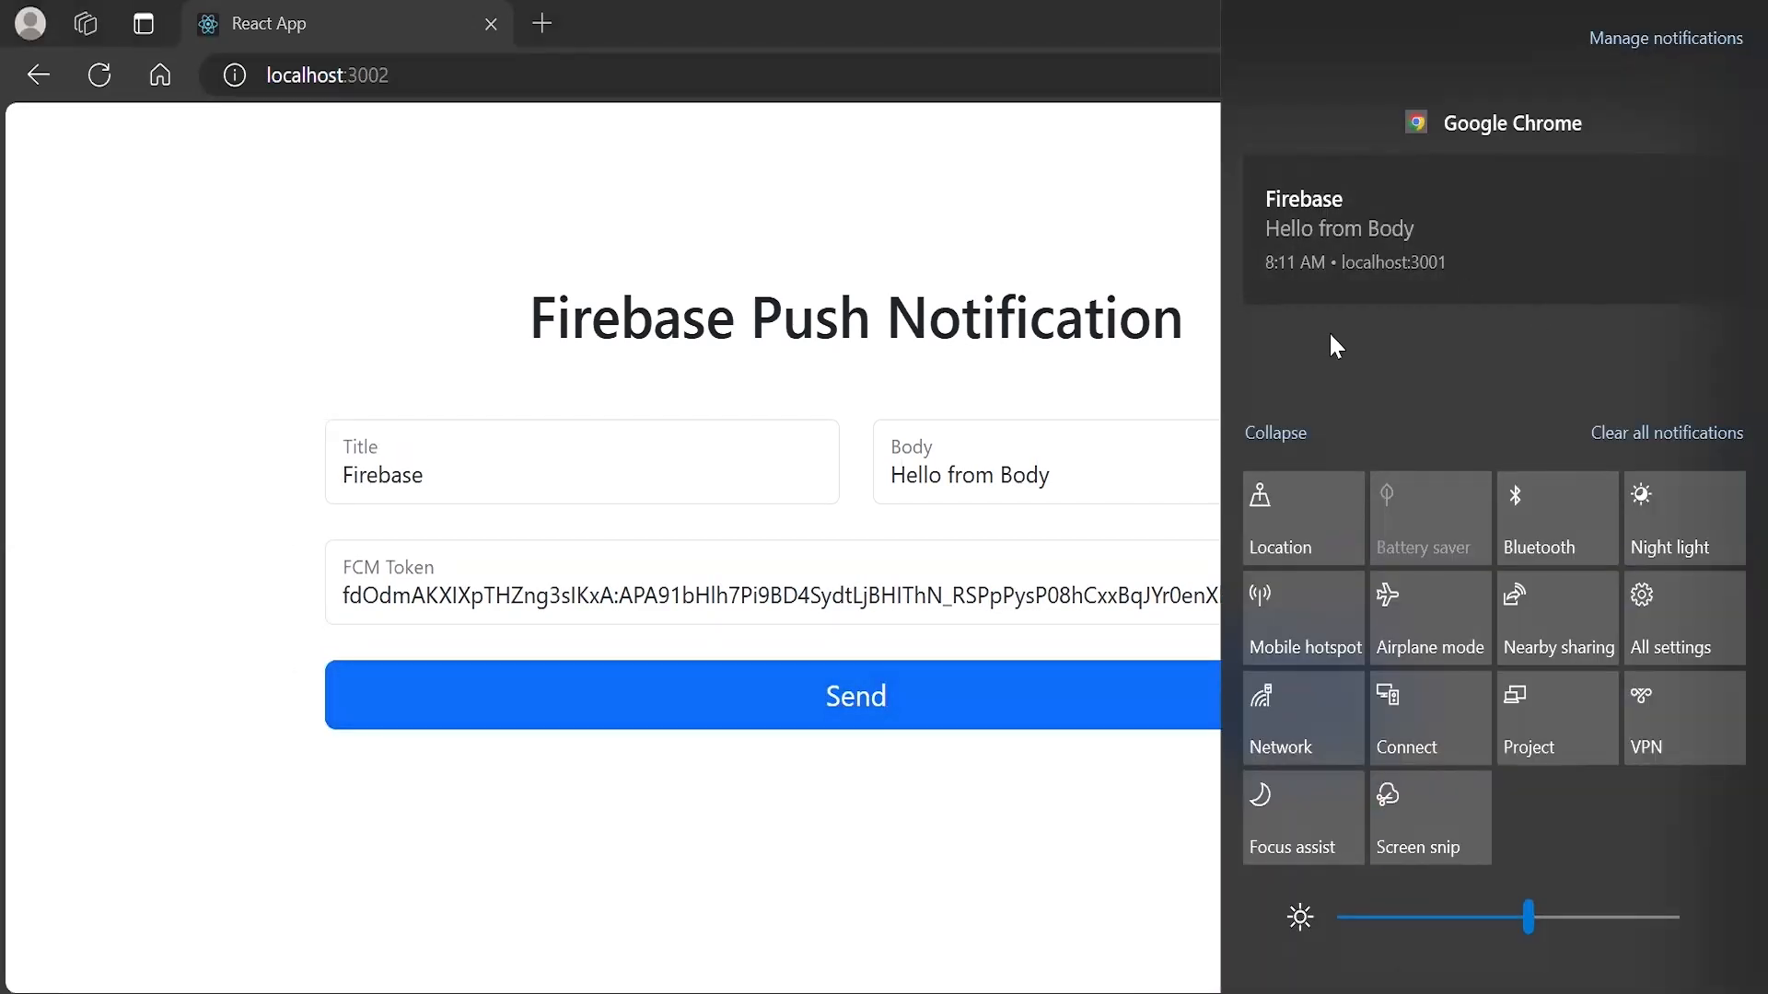
mouse_move(1353, 292)
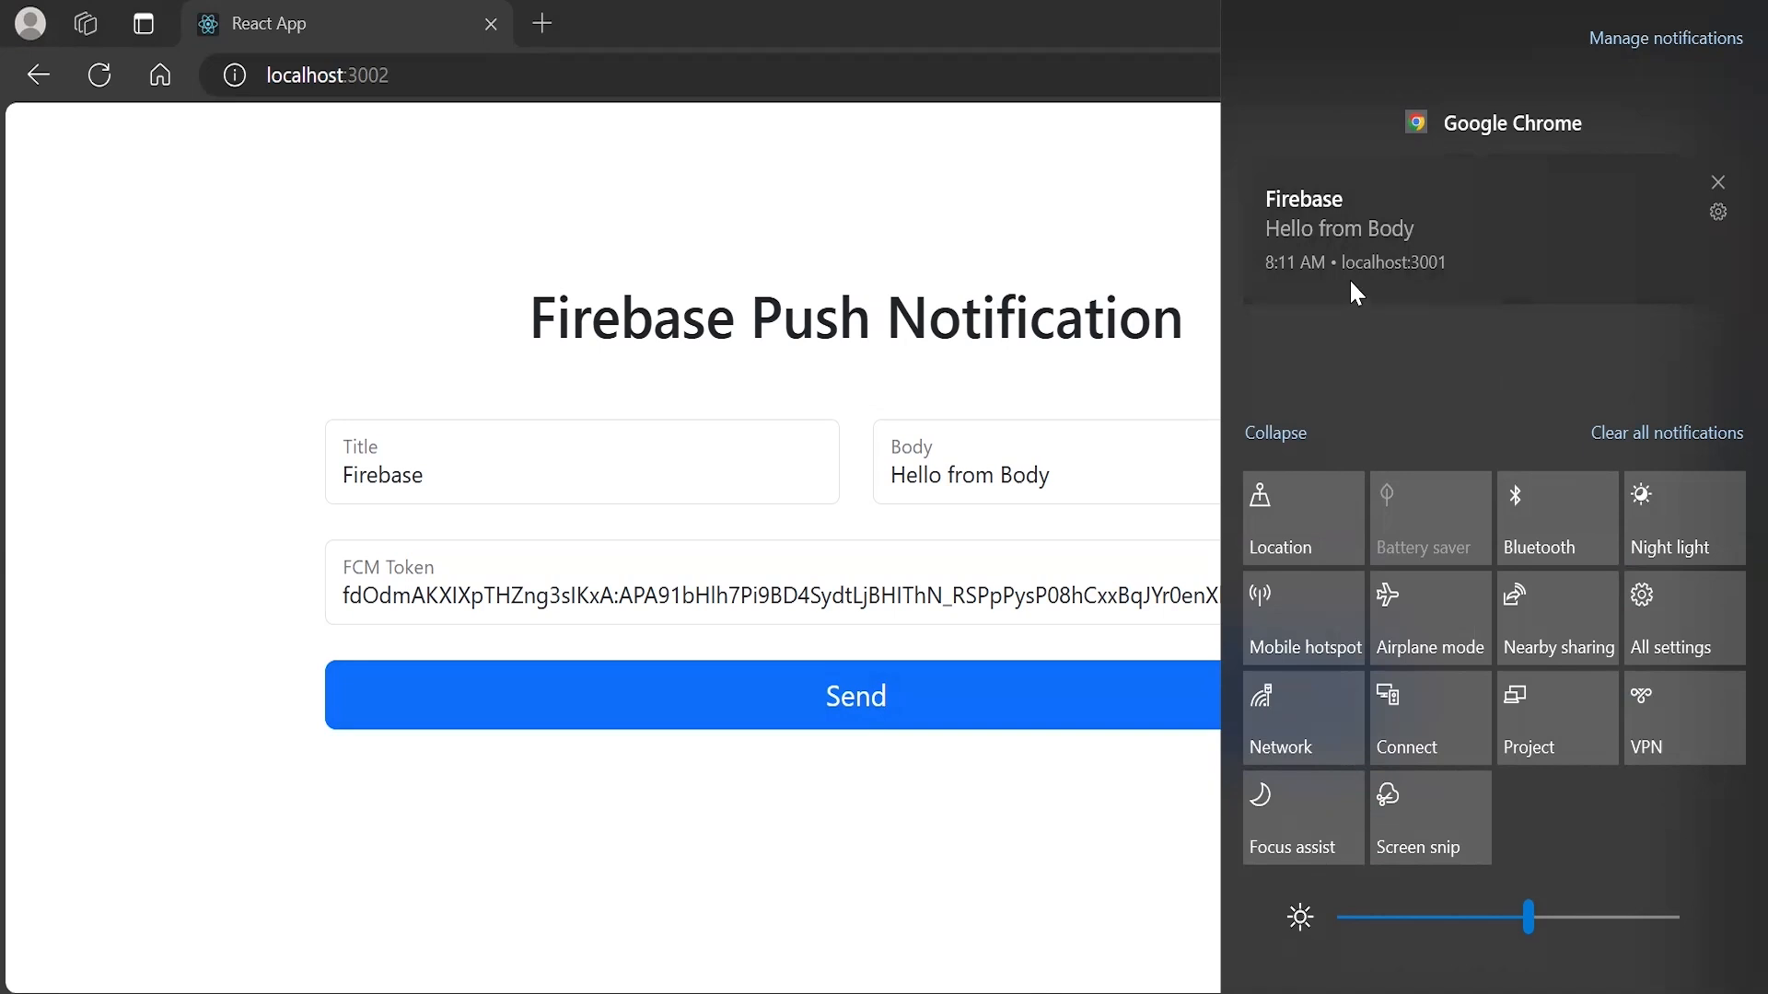
mouse_move(1403, 298)
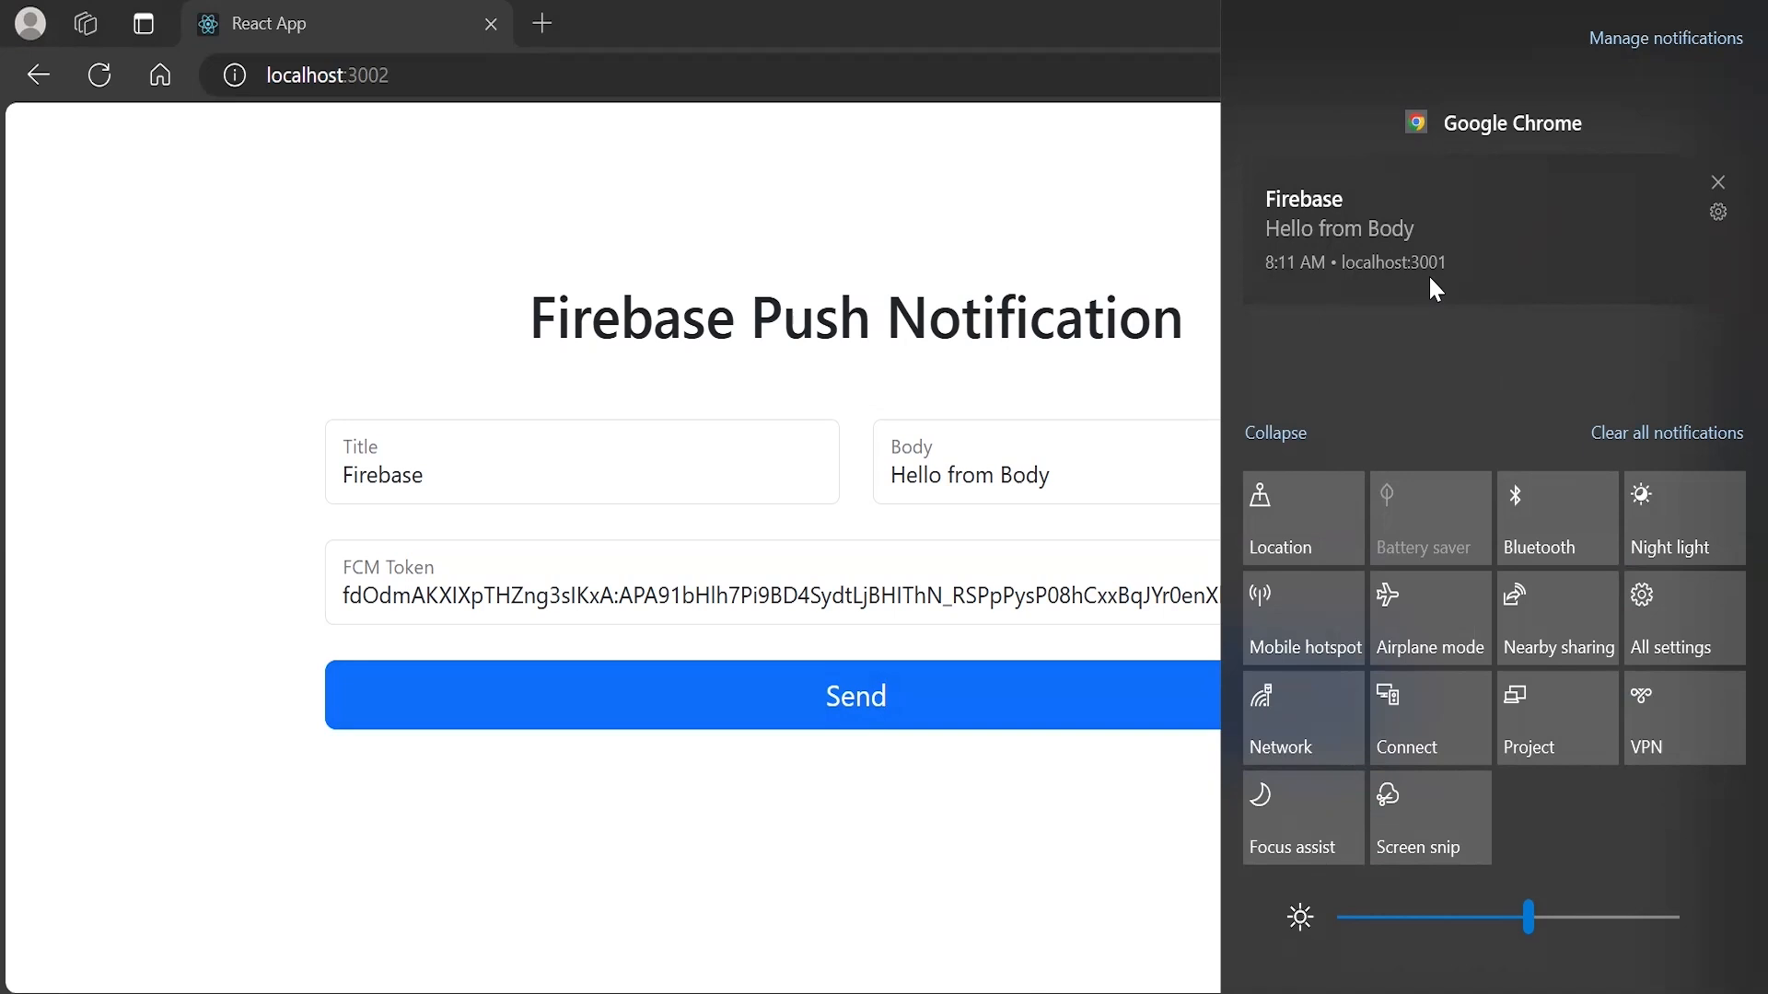
mouse_move(1272, 241)
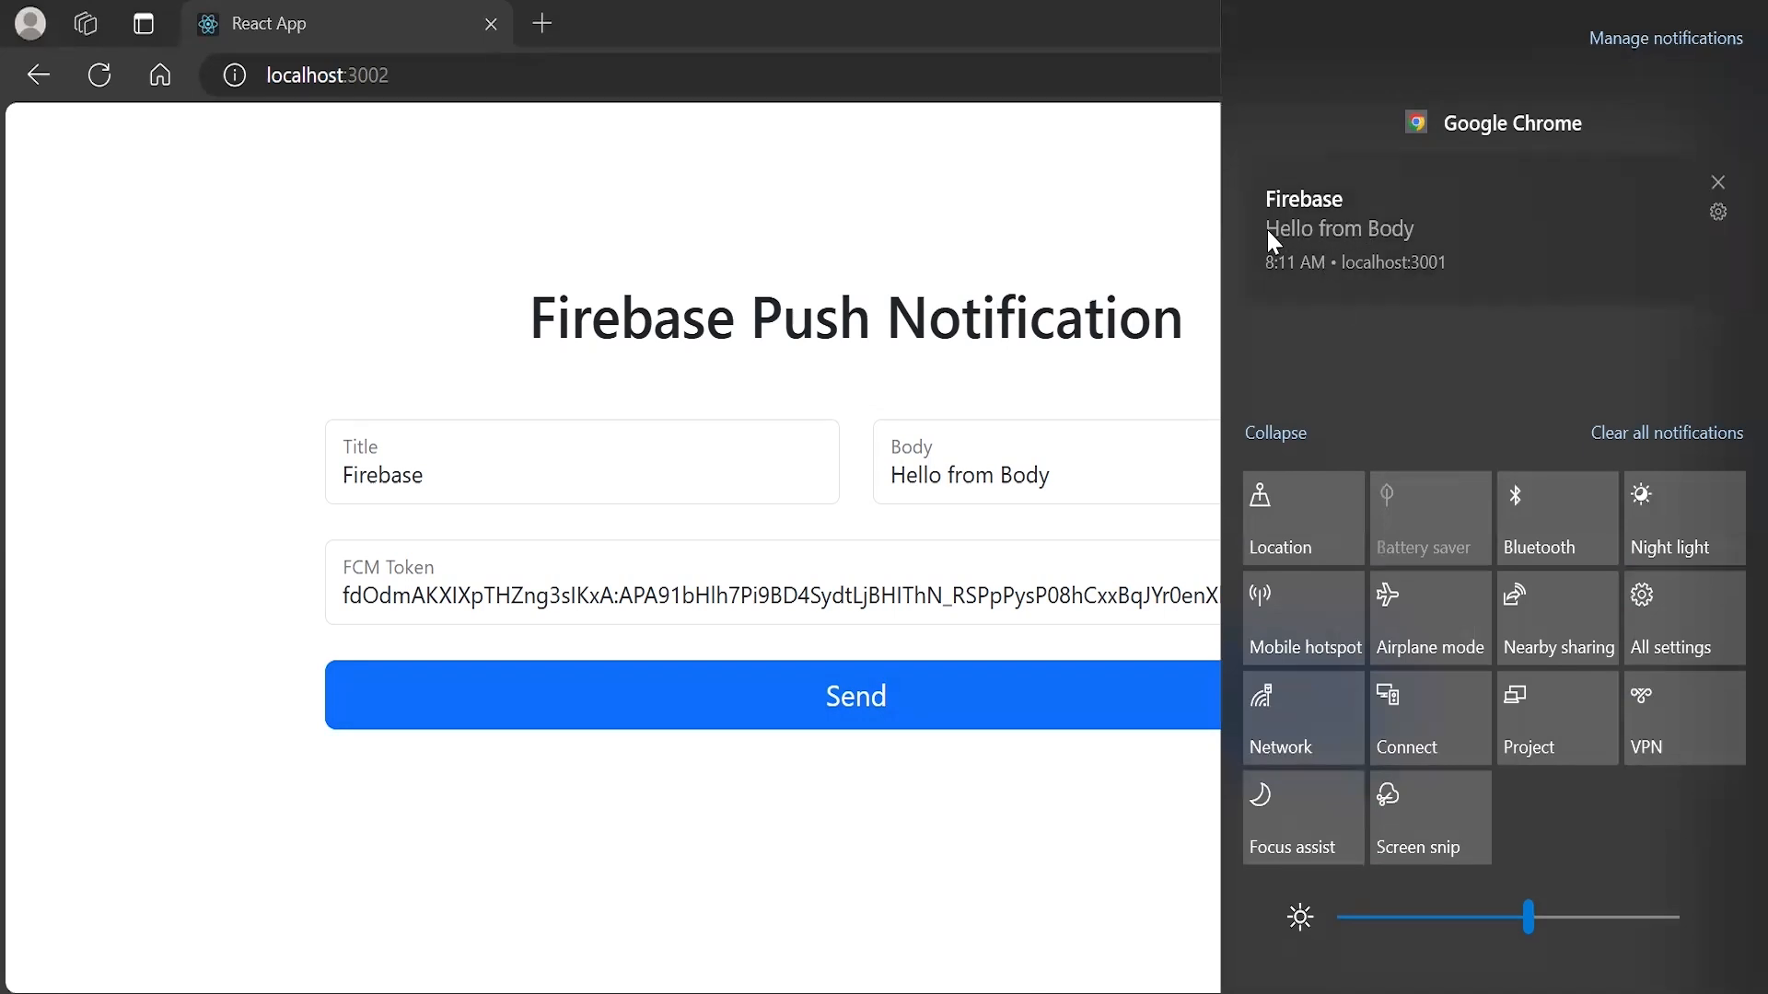